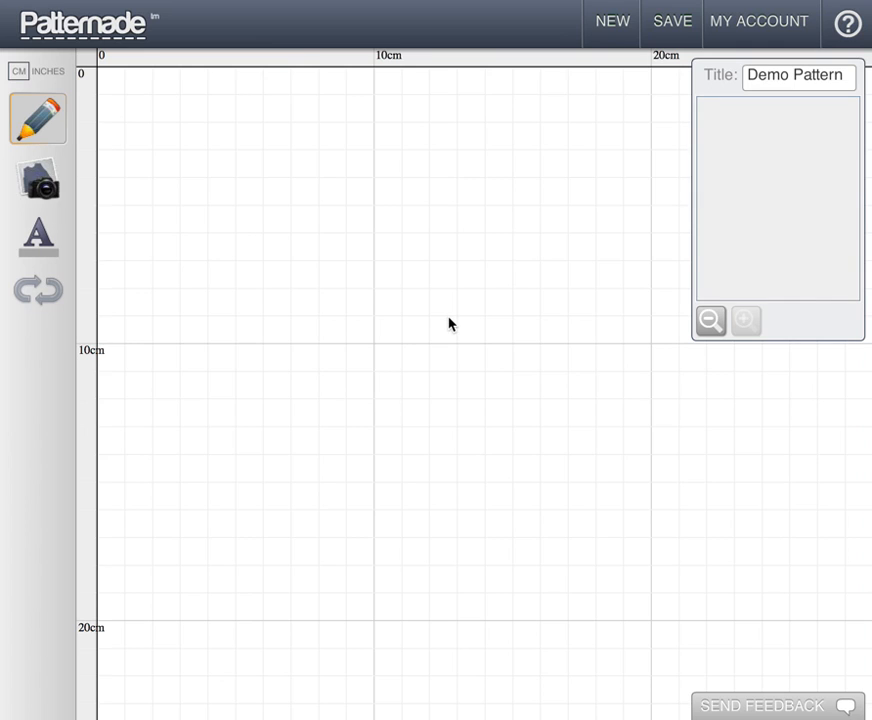
mouse_move(435, 315)
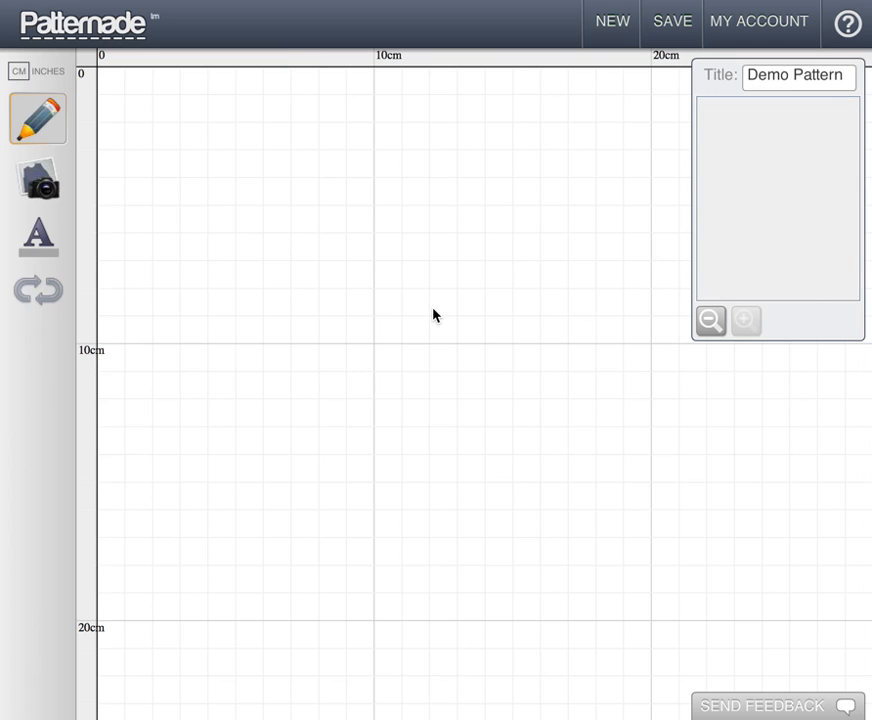
mouse_move(137, 150)
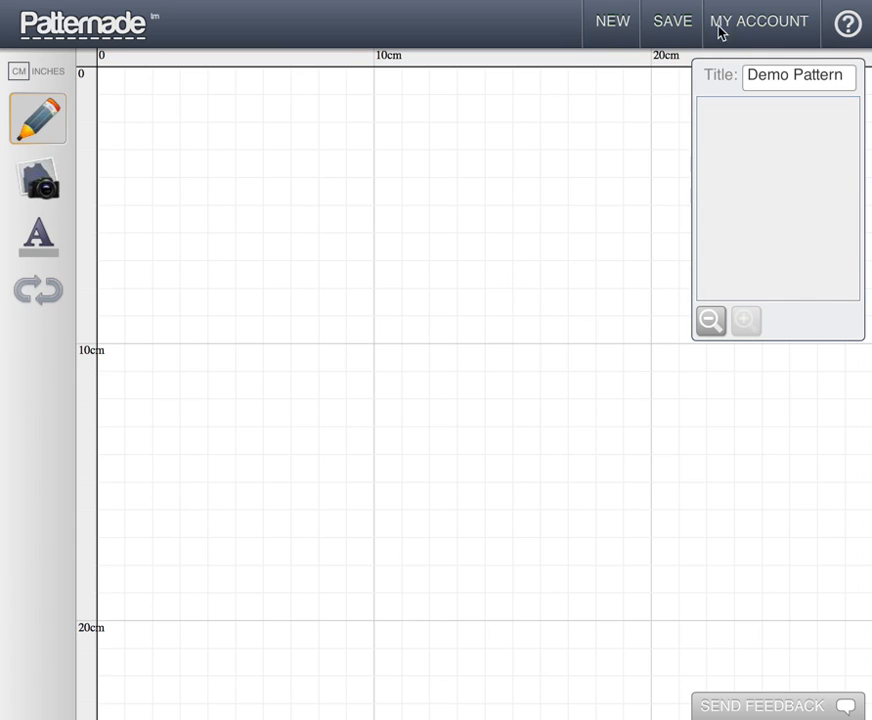
mouse_move(612, 21)
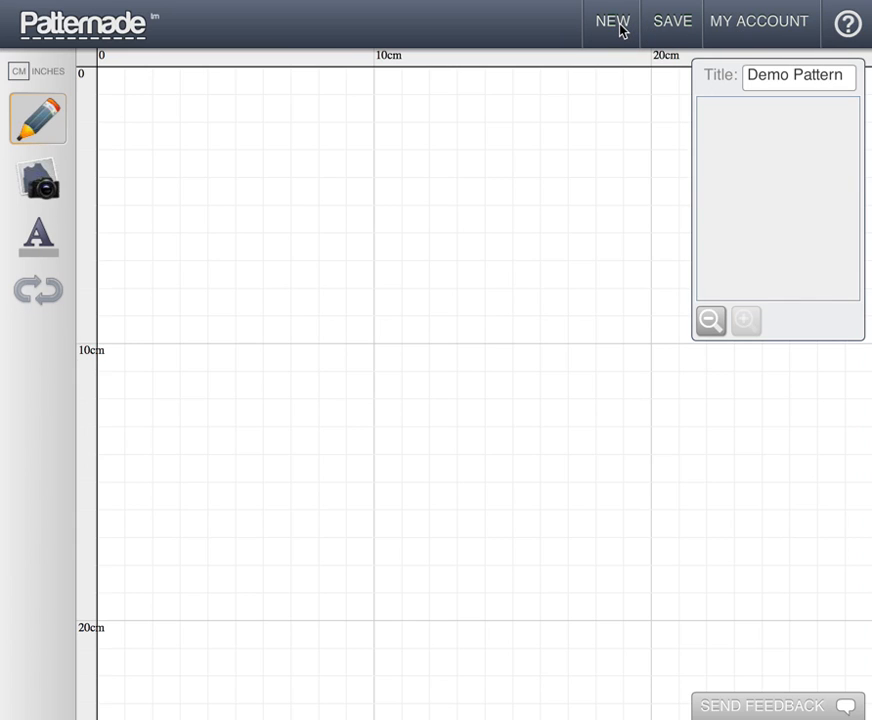
mouse_move(690, 30)
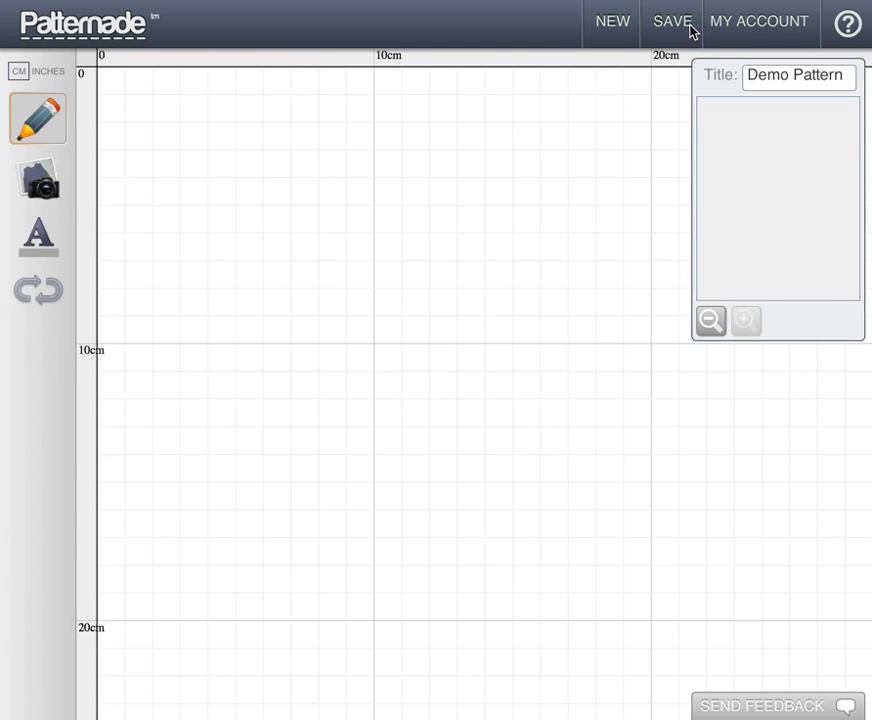
mouse_move(726, 30)
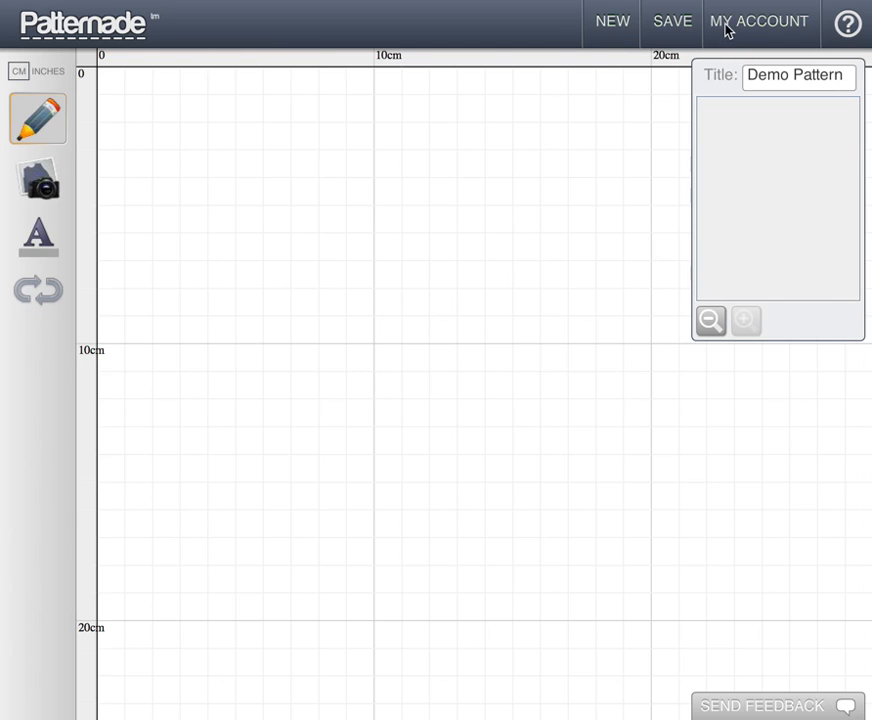
mouse_move(745, 33)
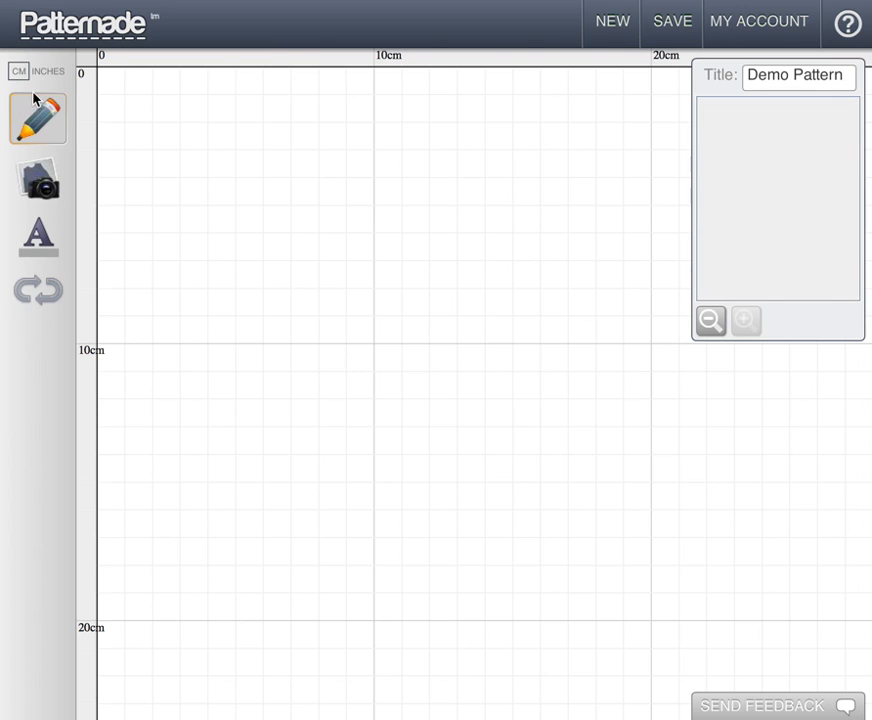
mouse_move(40, 338)
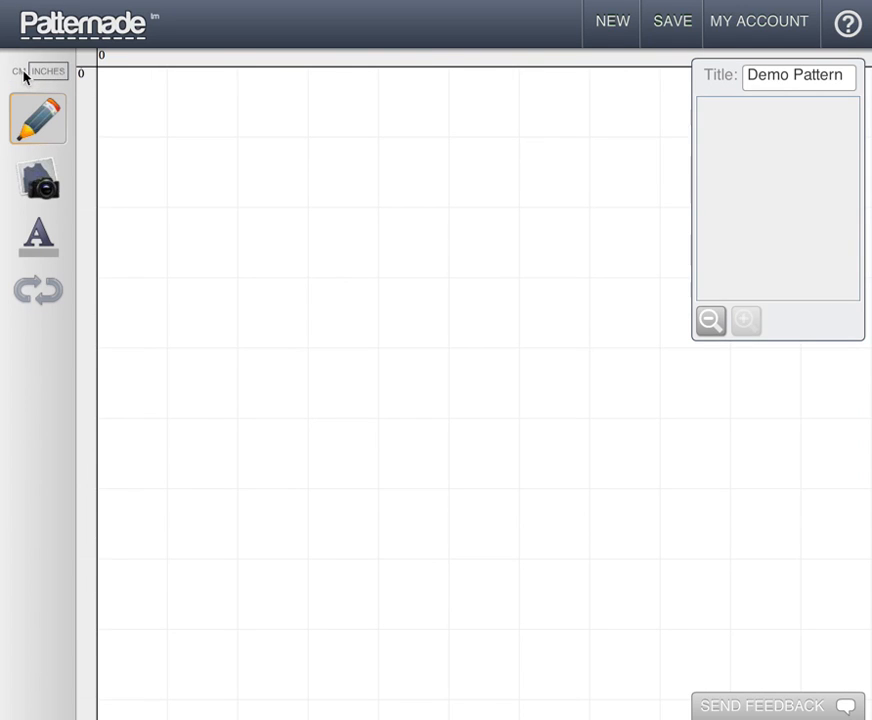
Step: Switch the grid measurements back to centimetres and zoom the grid out one step
click(17, 71)
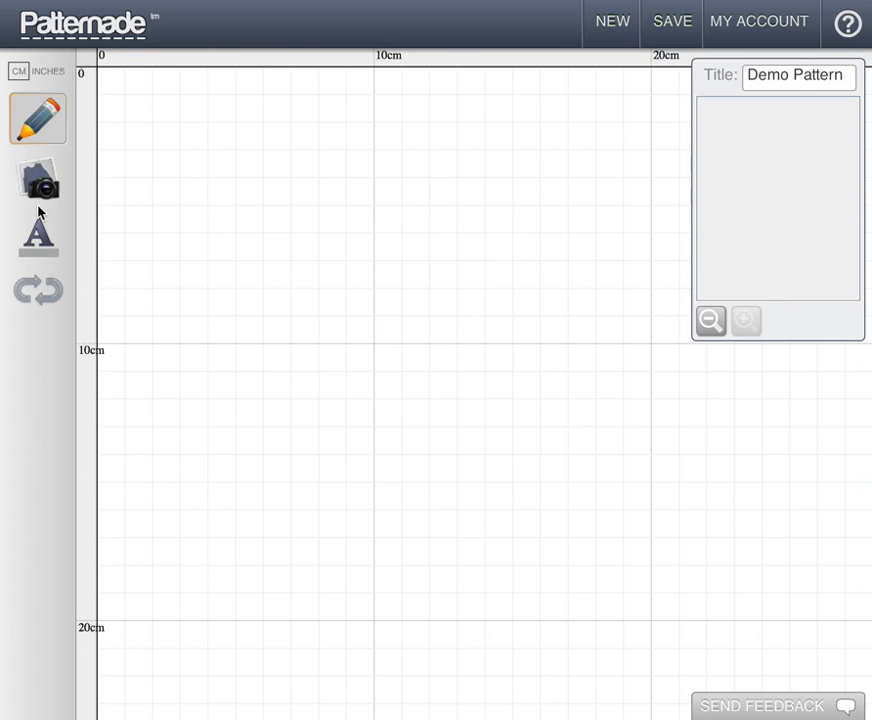
mouse_move(40, 180)
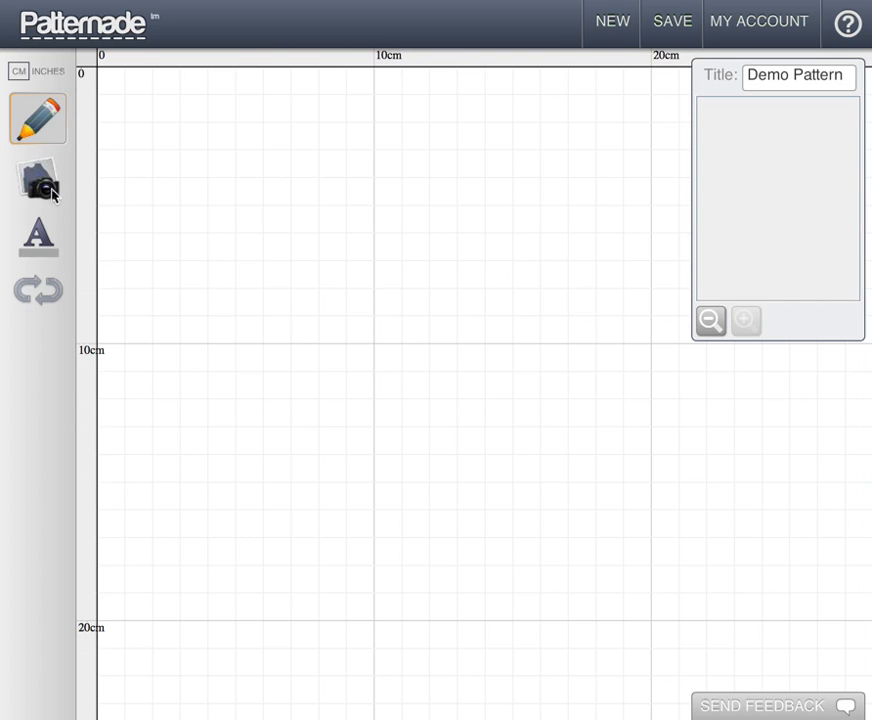
mouse_move(40, 248)
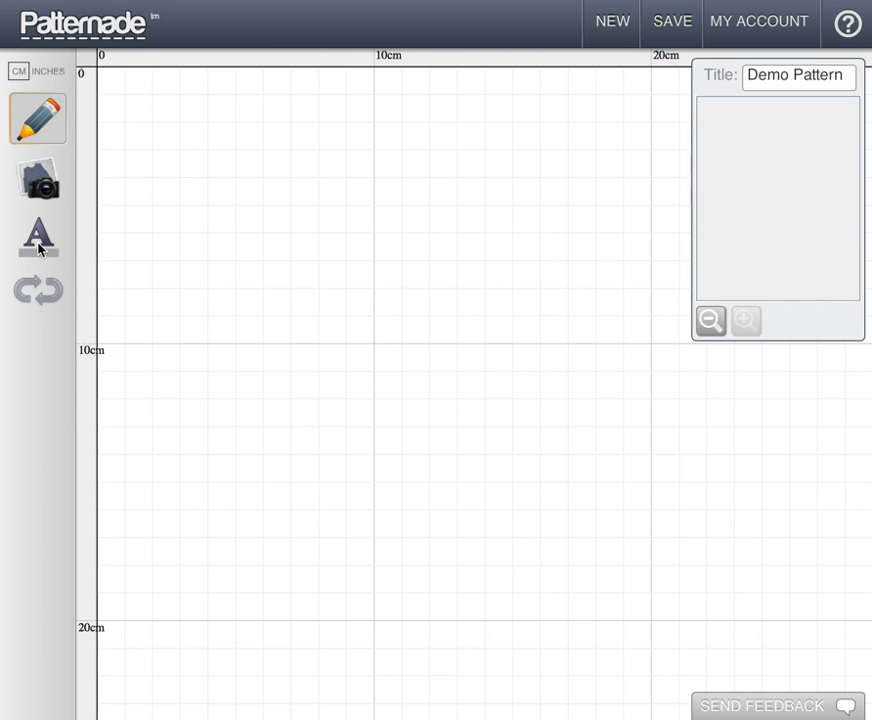
mouse_move(38, 243)
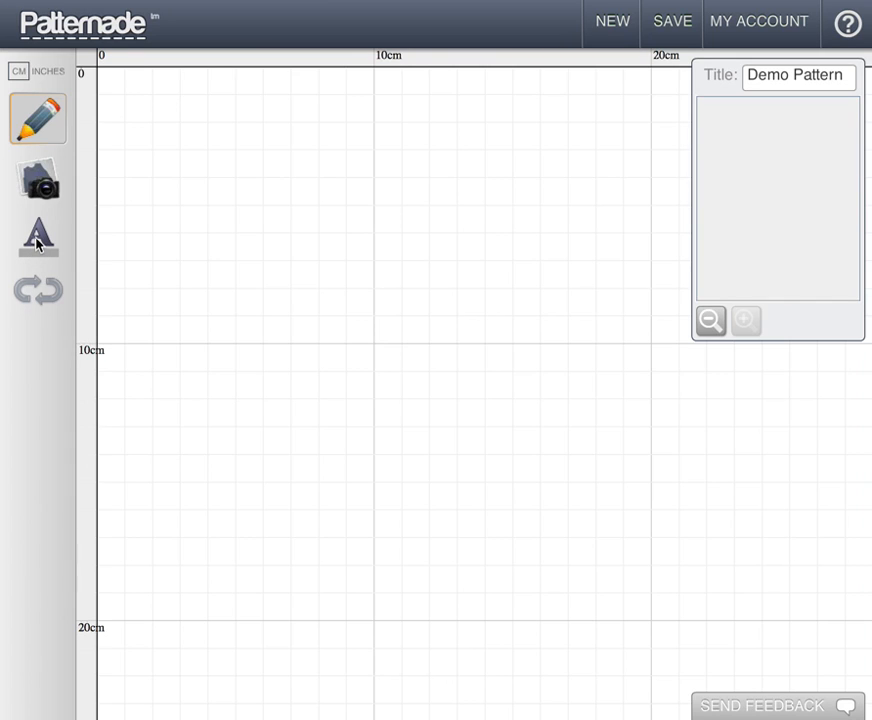
mouse_move(55, 314)
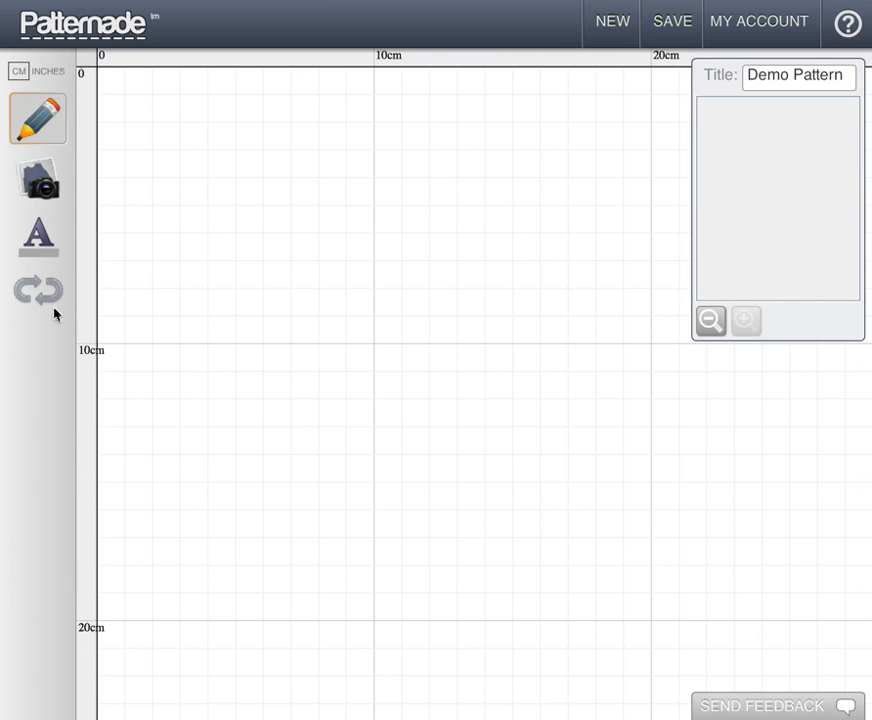
mouse_move(170, 192)
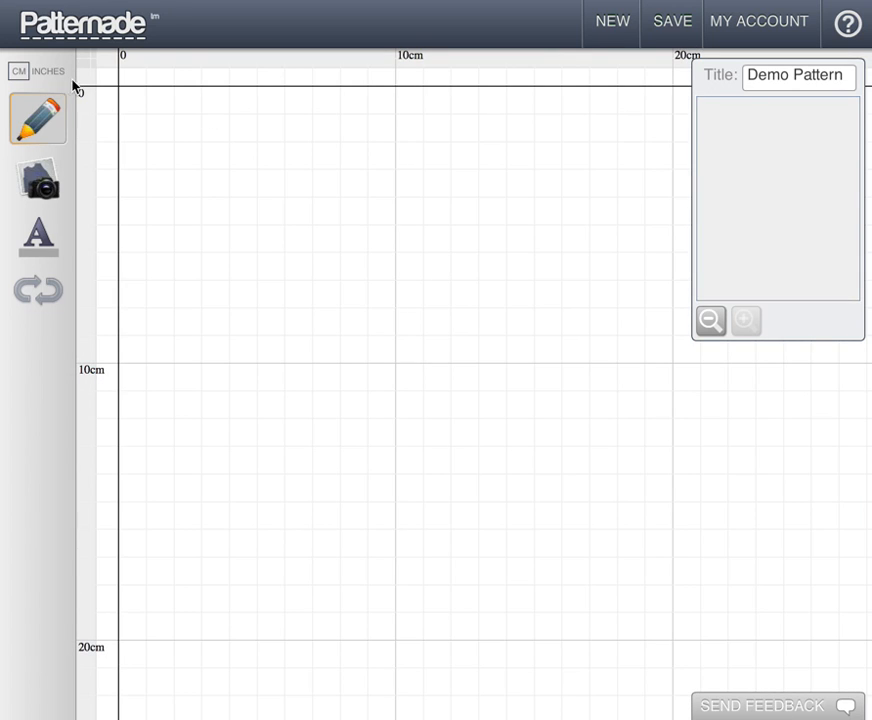
mouse_move(133, 88)
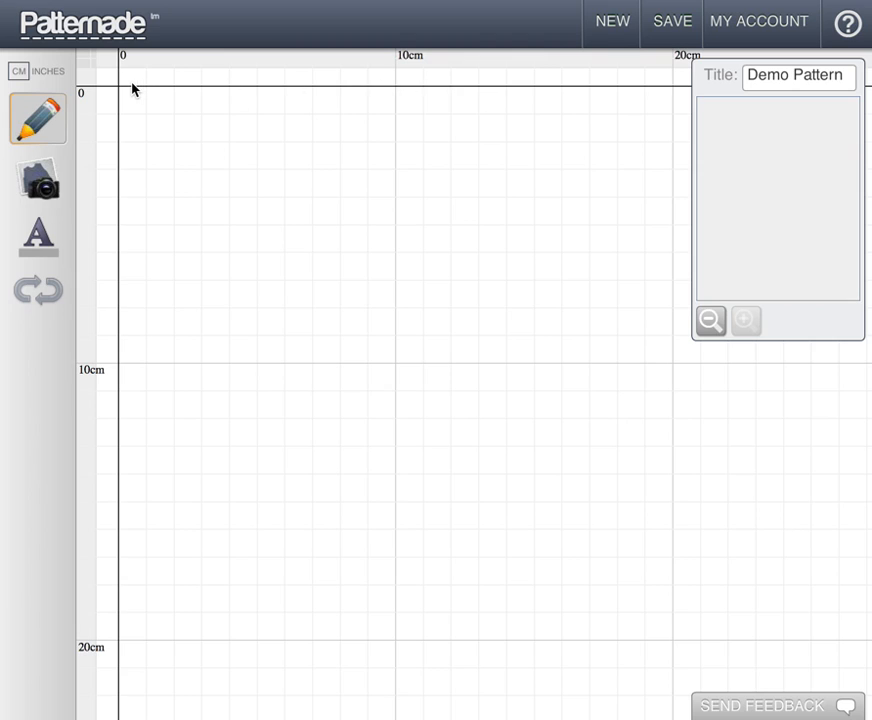
mouse_move(410, 93)
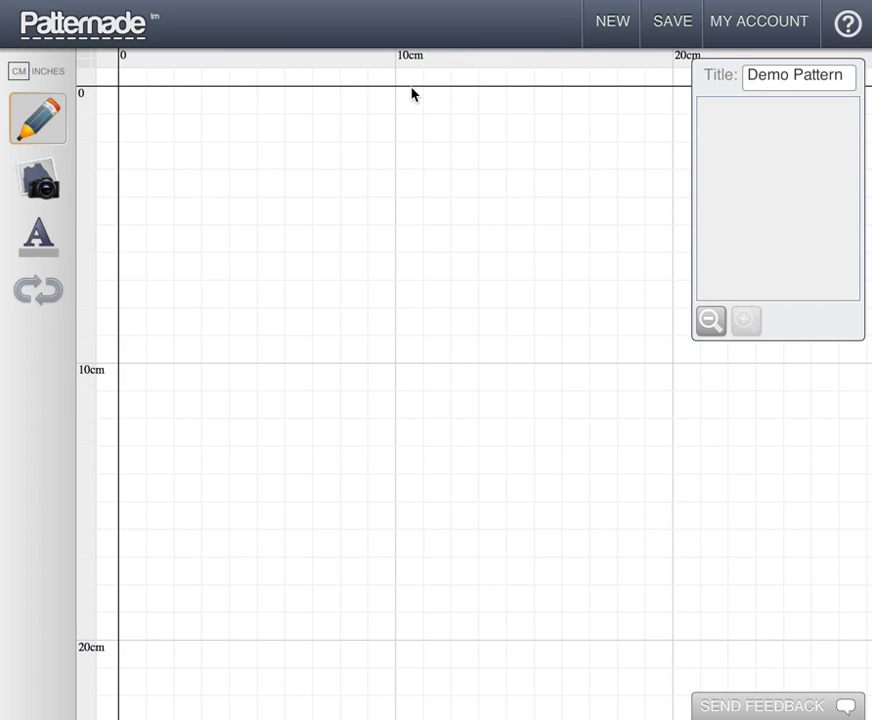
mouse_move(712, 118)
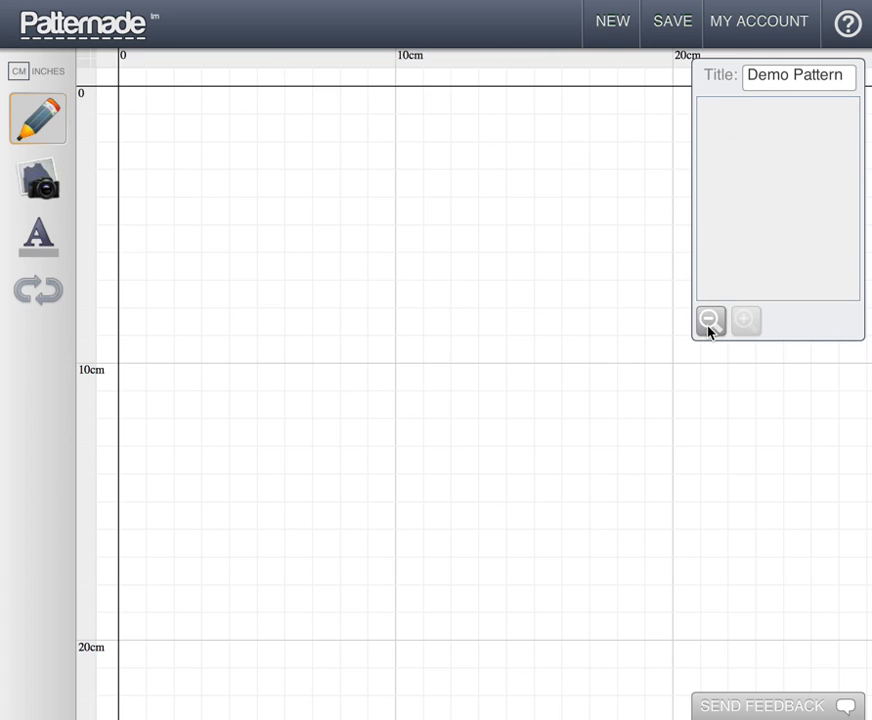
click(710, 321)
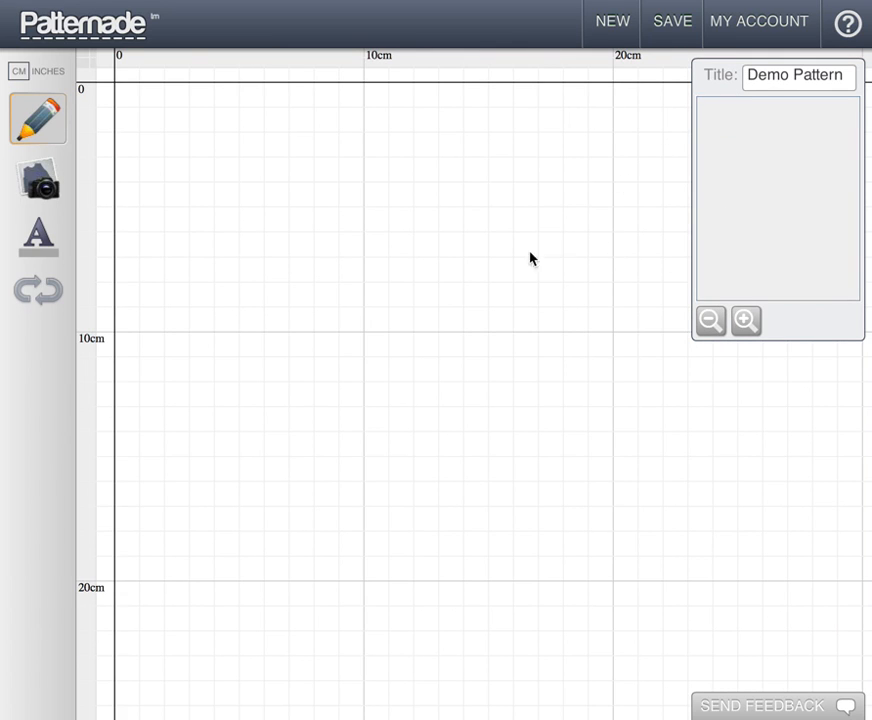
mouse_move(350, 327)
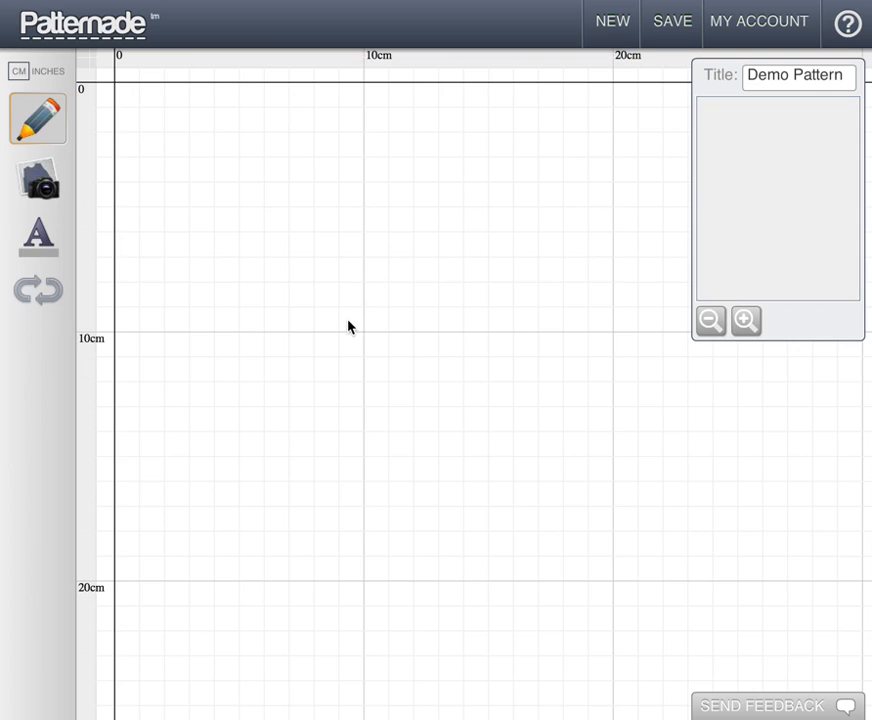
mouse_move(272, 250)
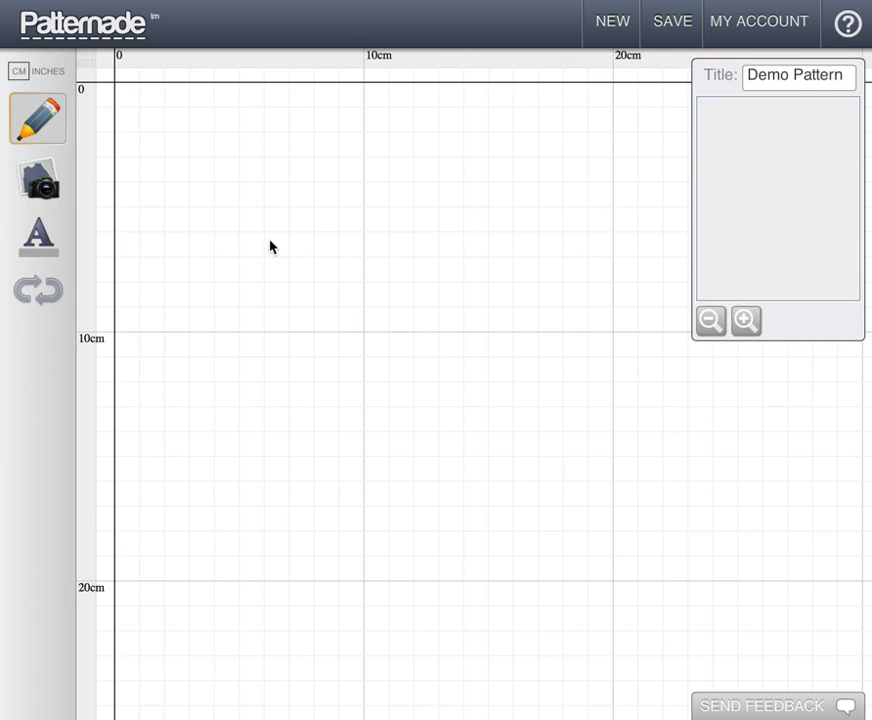
mouse_move(179, 230)
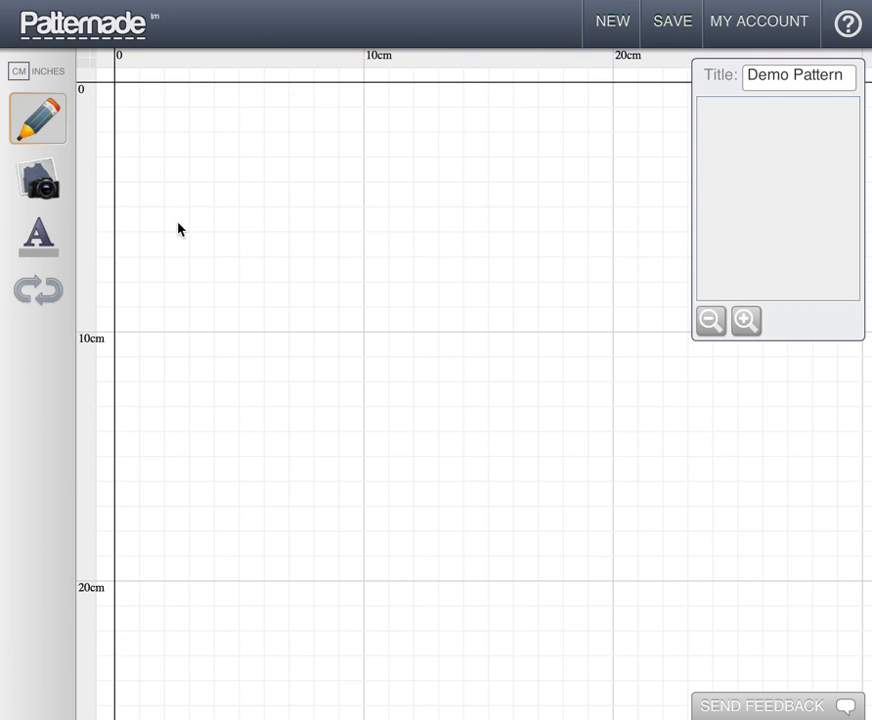
mouse_move(168, 207)
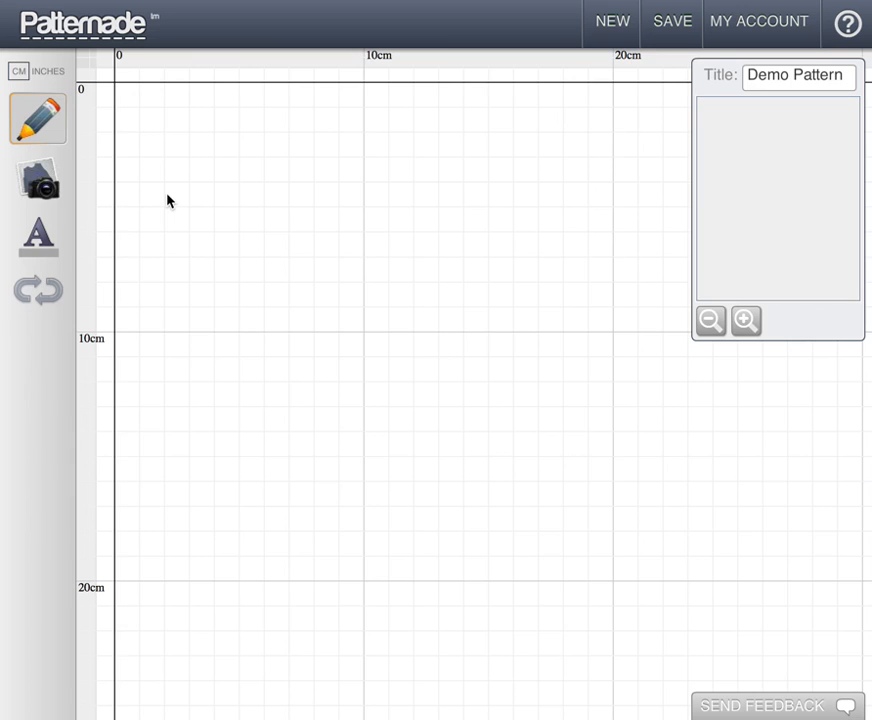
Step: Place knots near the top-left, at 10cm across and 3cm down, then further down-right
click(166, 193)
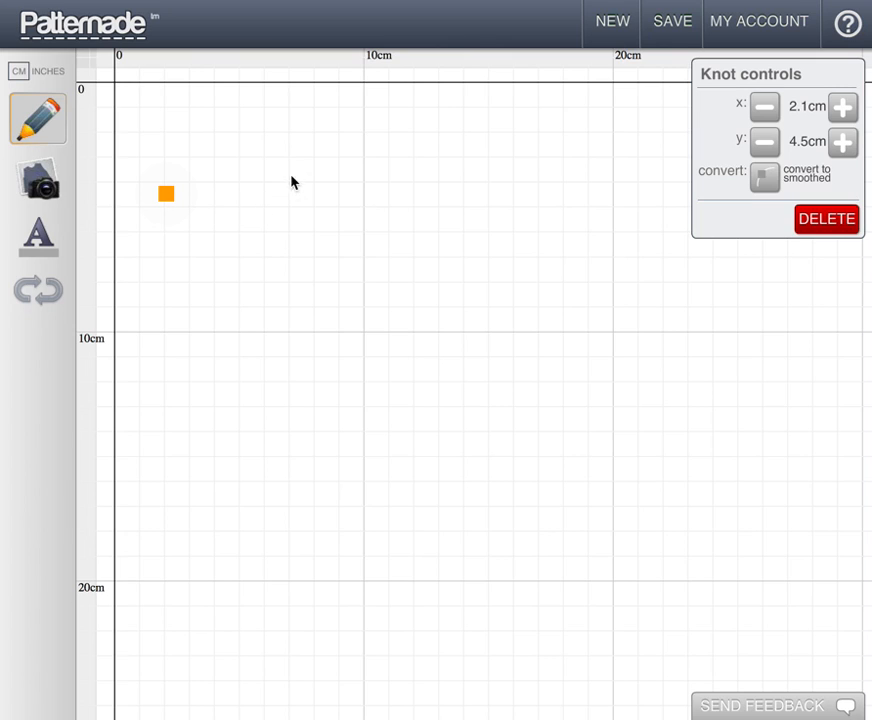
mouse_move(365, 164)
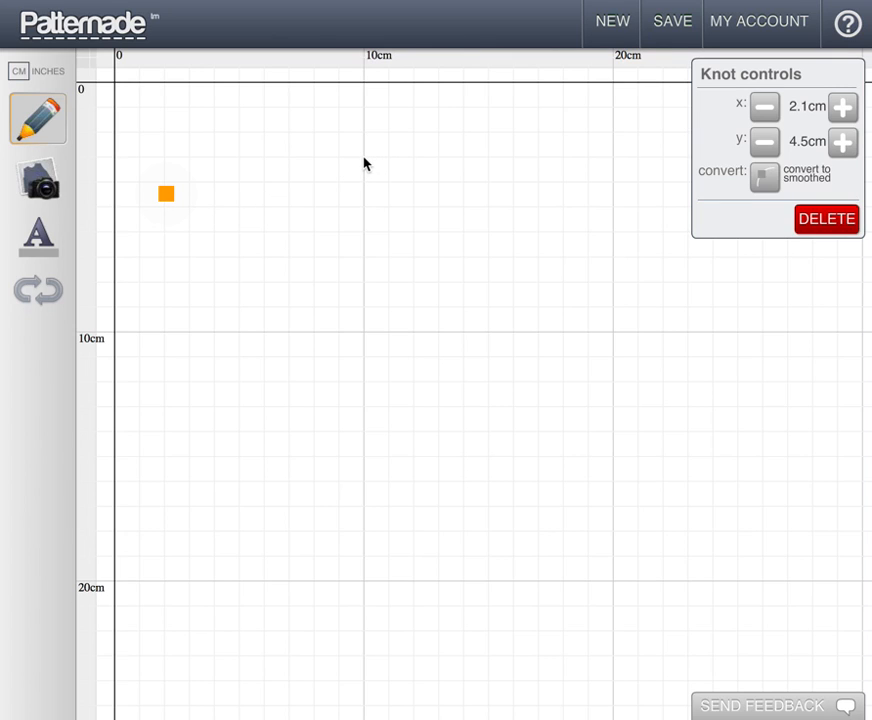
click(362, 158)
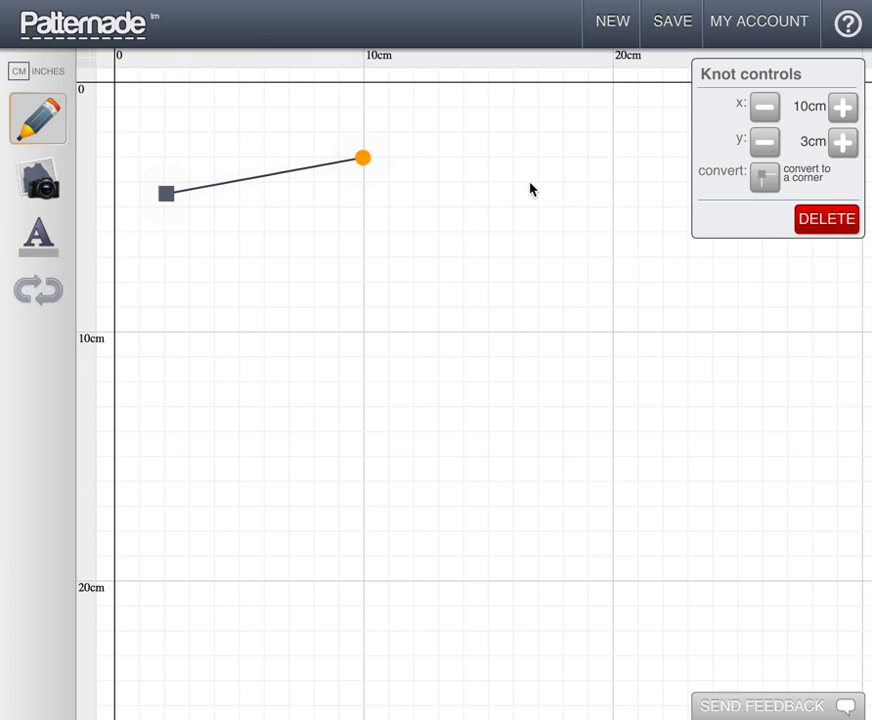
mouse_move(343, 181)
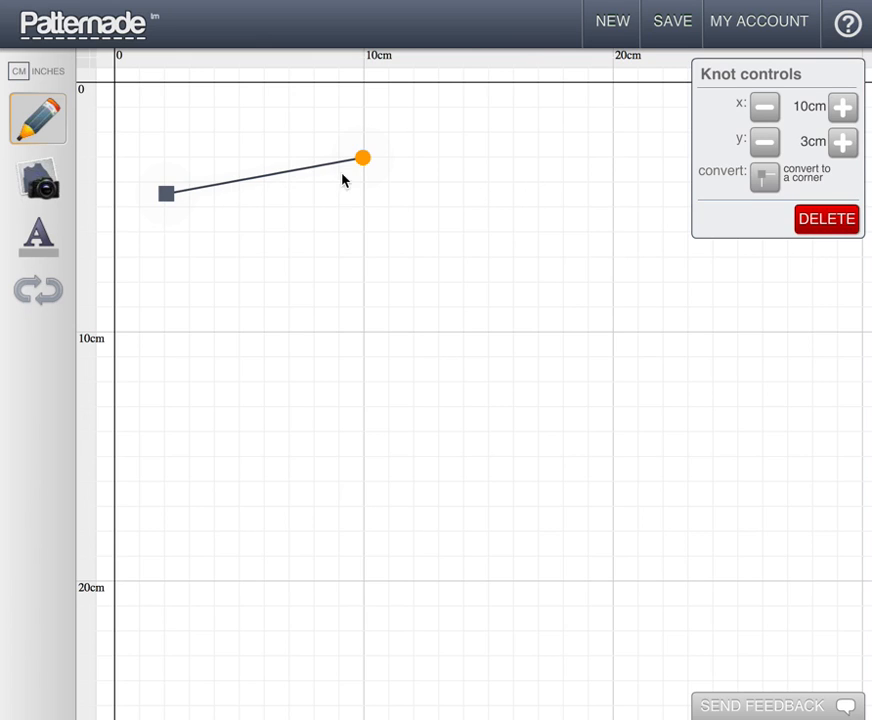
mouse_move(506, 184)
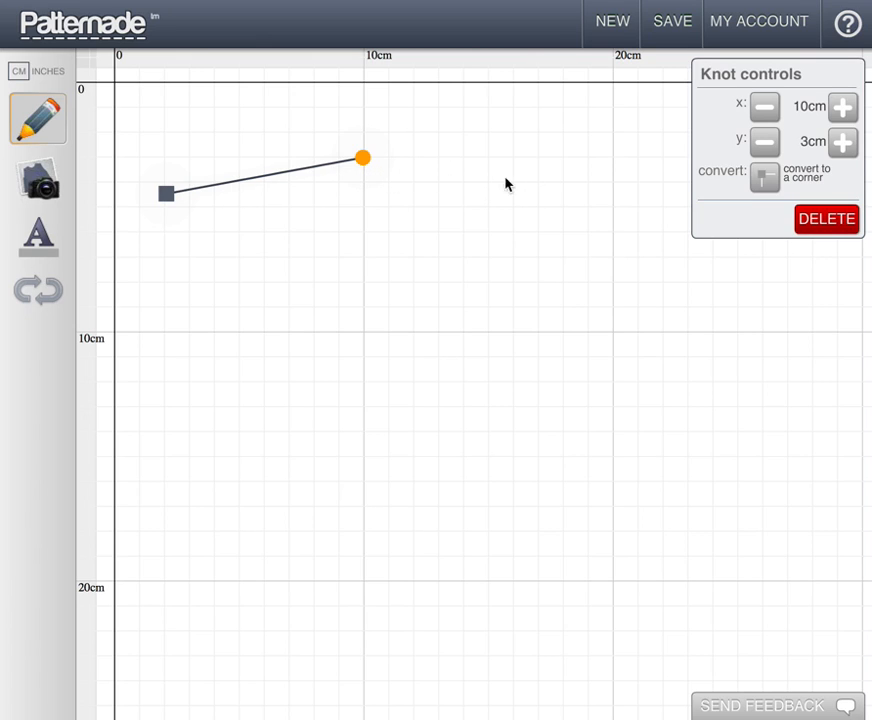
drag(362, 158, 537, 248)
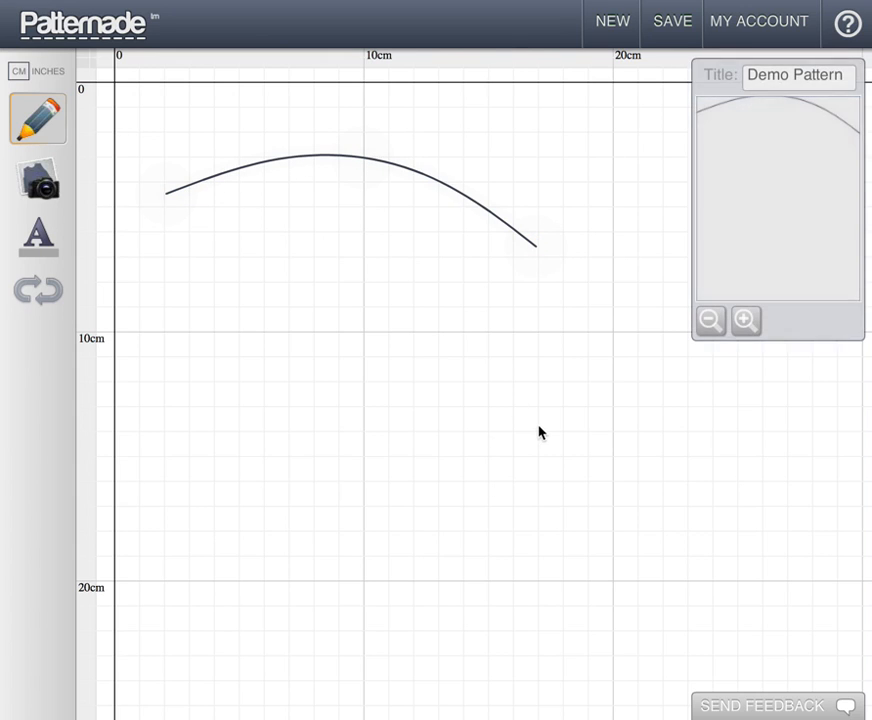
Step: From the end knot, add knots down the right side and along the bottom to the left edge
click(535, 246)
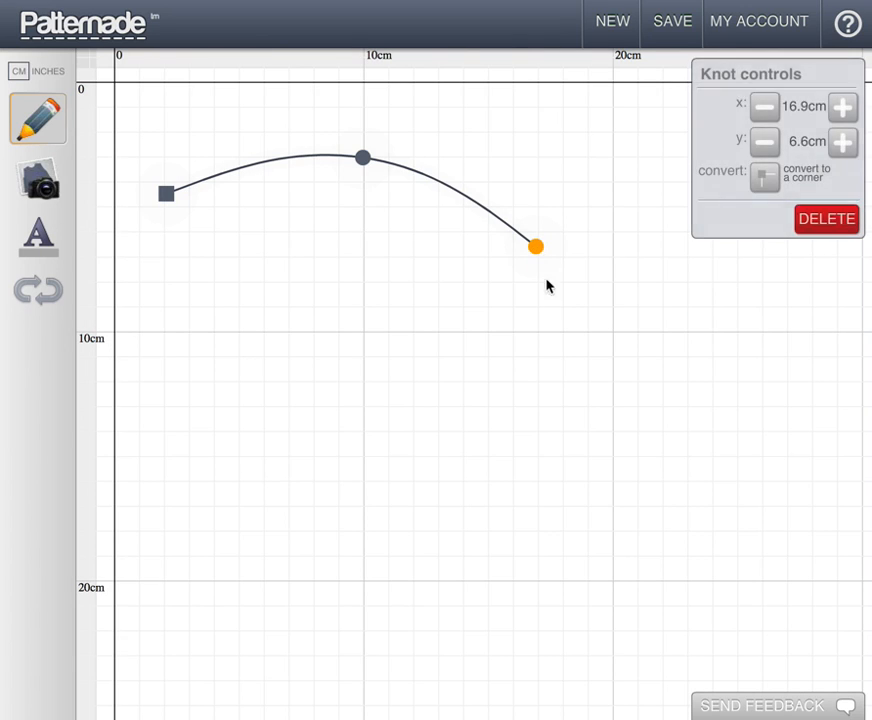
drag(535, 246, 302, 469)
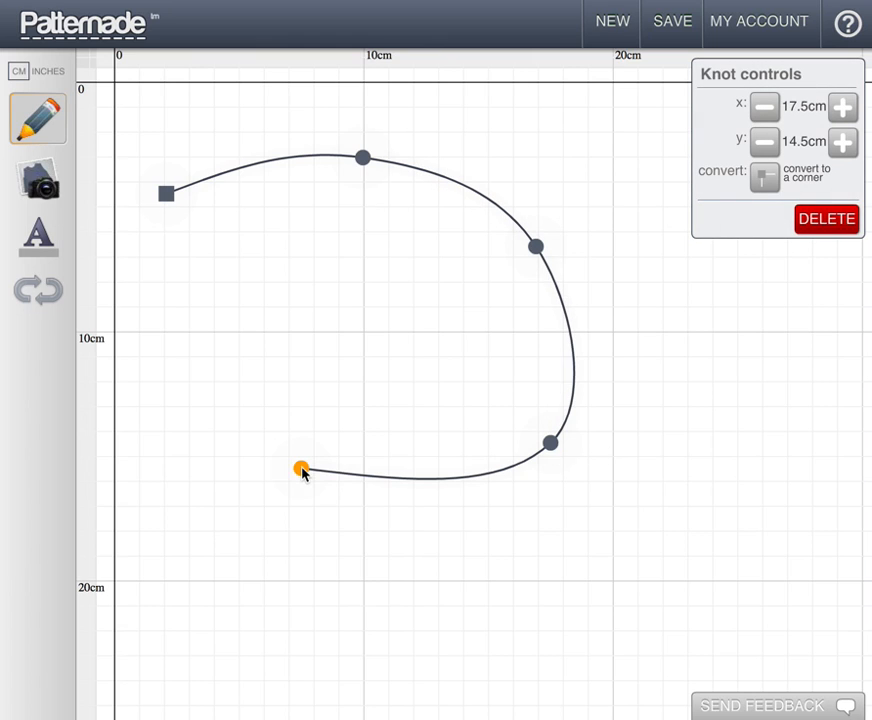
drag(302, 470, 142, 466)
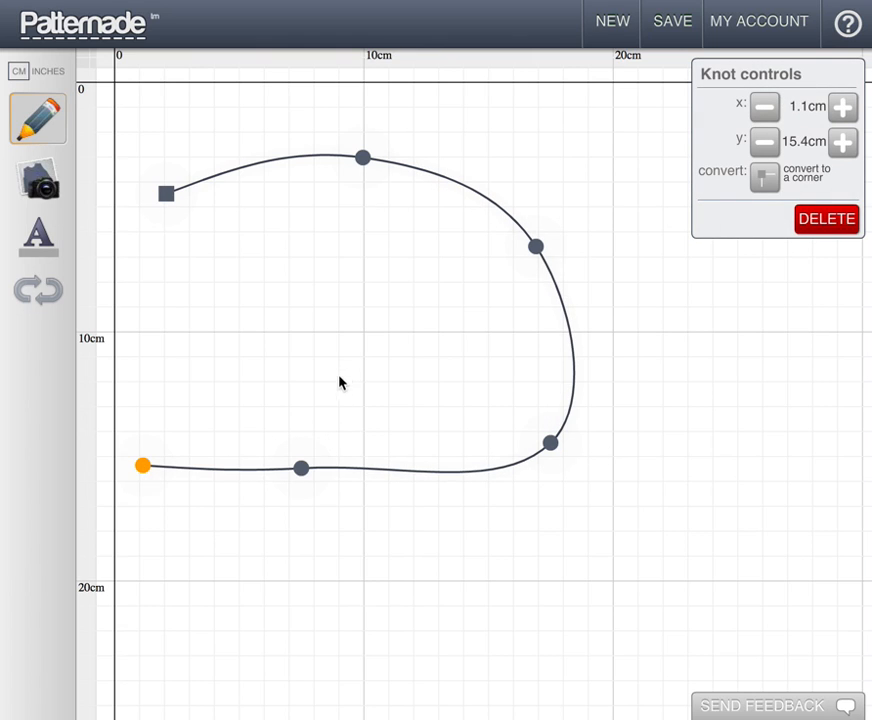
mouse_move(531, 310)
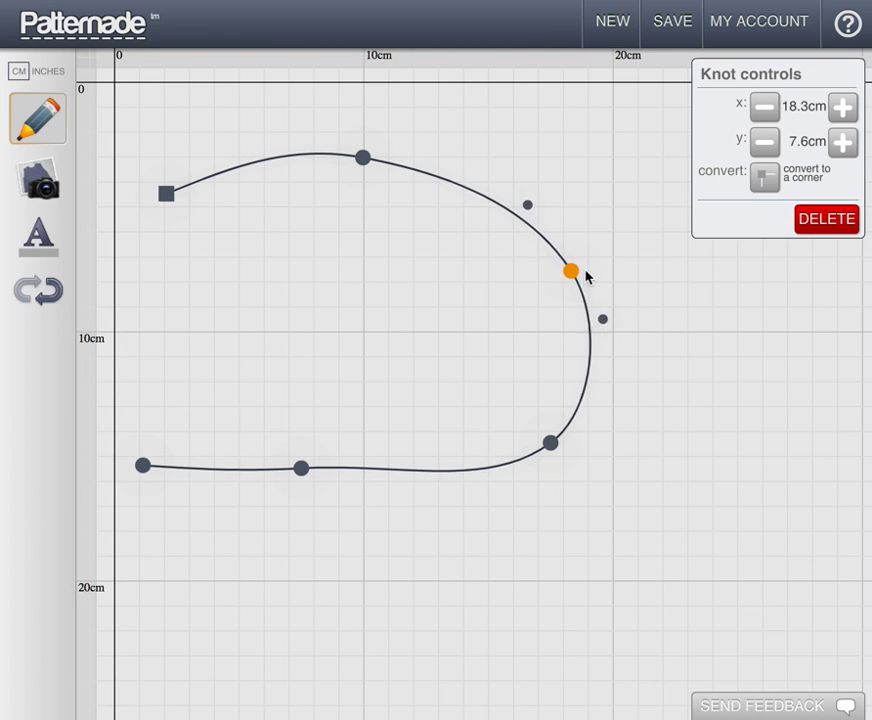
Step: Push the right knot outward, lower the bottom knot to 17cm, and set the start knot to 1cm across
drag(570, 270, 557, 487)
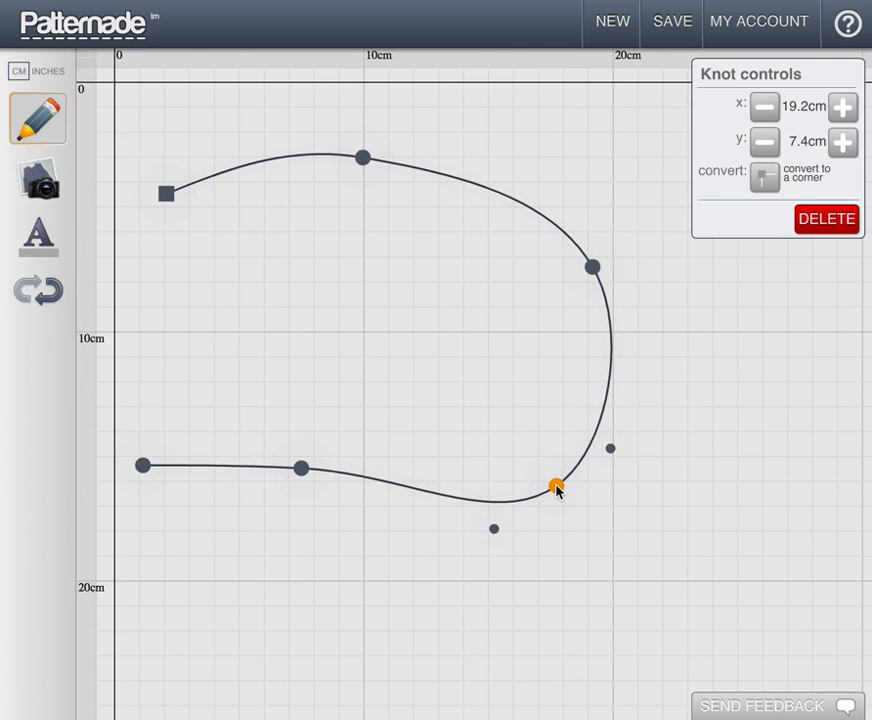
drag(556, 486, 325, 505)
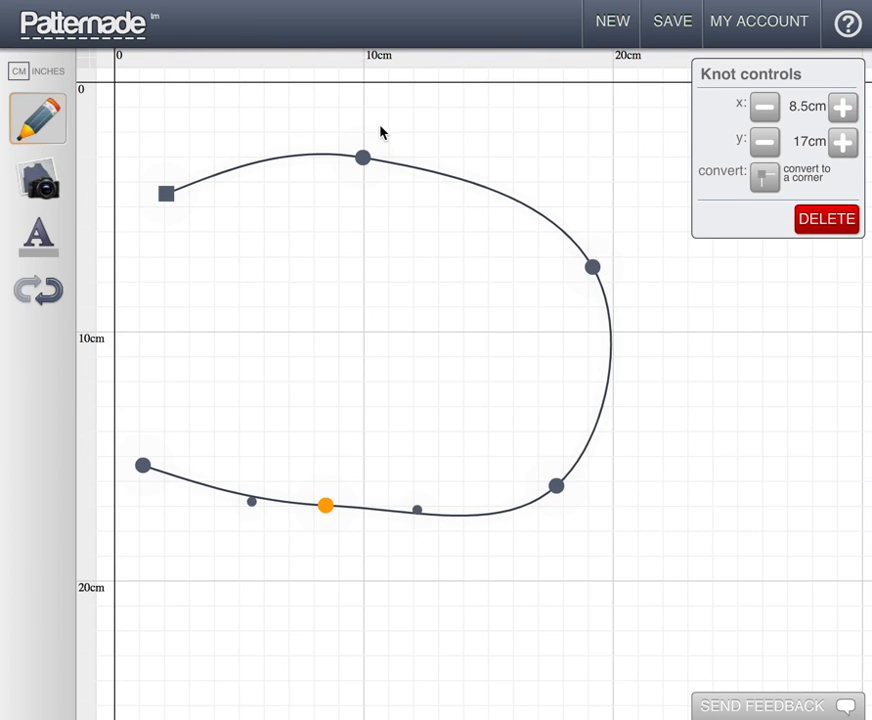
mouse_move(156, 198)
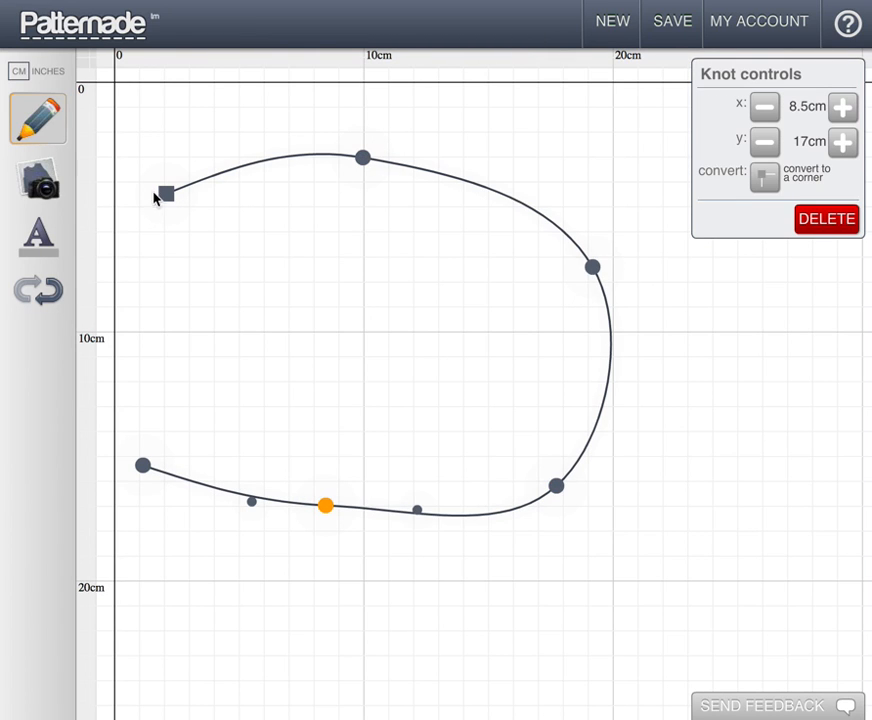
drag(165, 194, 143, 155)
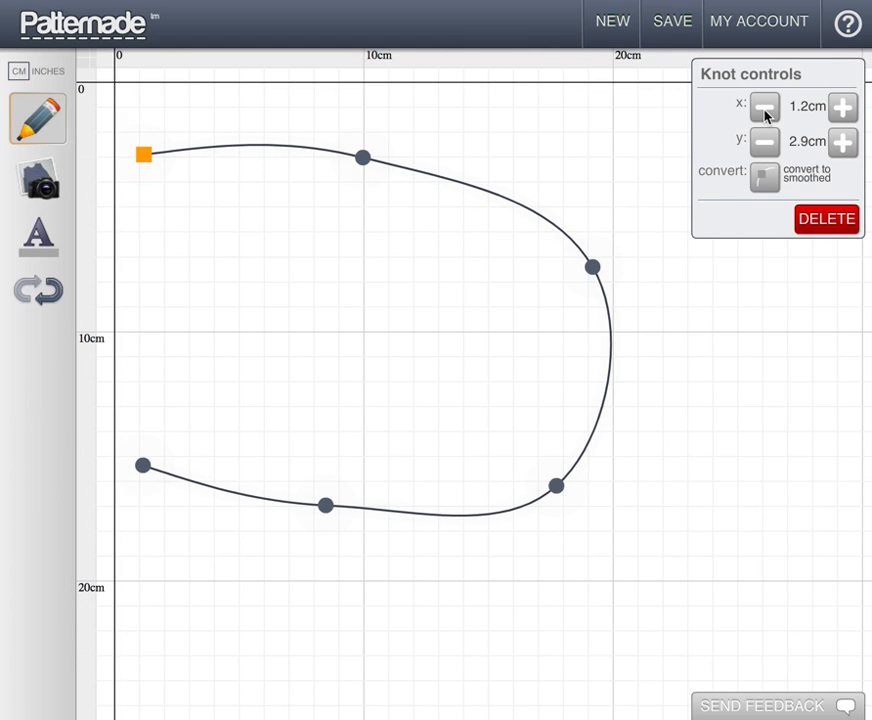
click(764, 107)
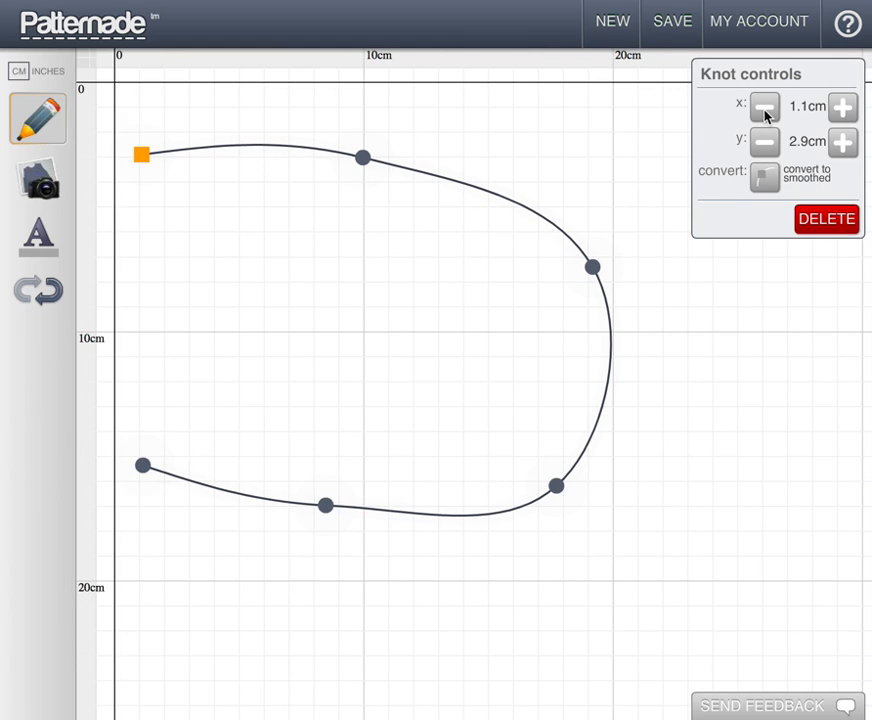
click(764, 107)
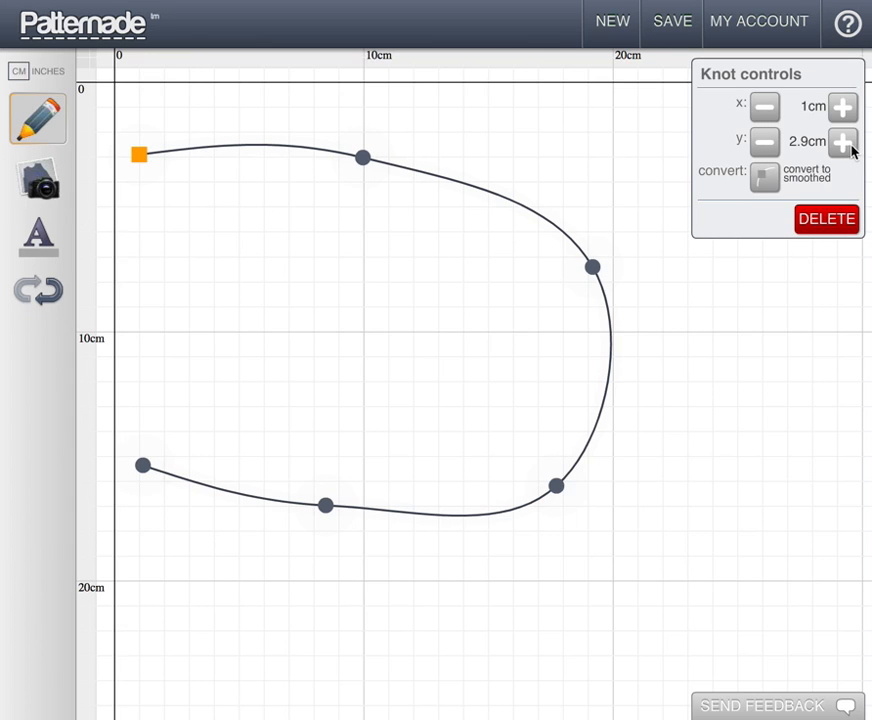
click(842, 141)
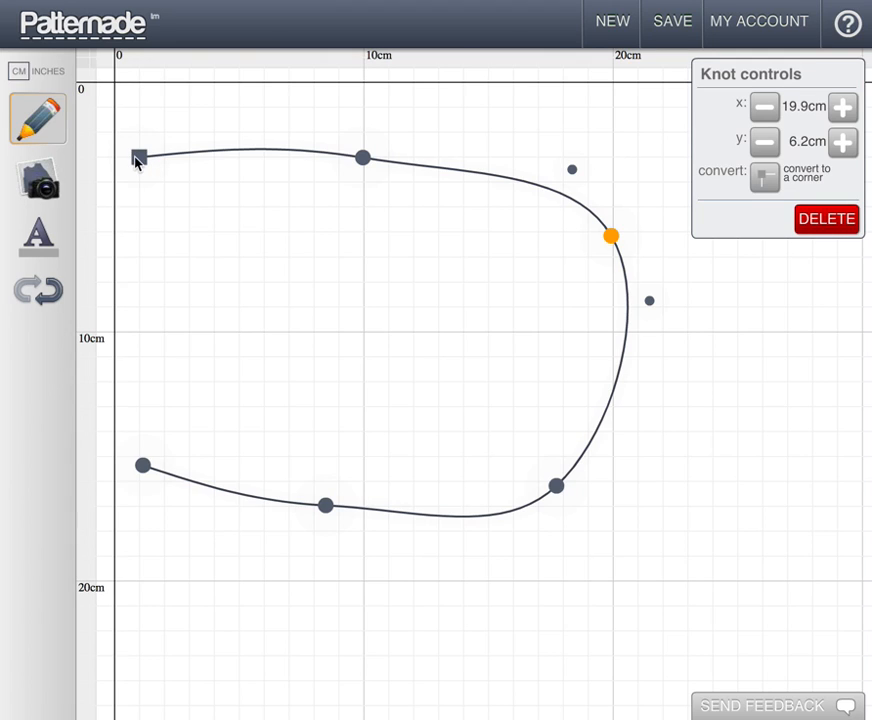
mouse_move(612, 250)
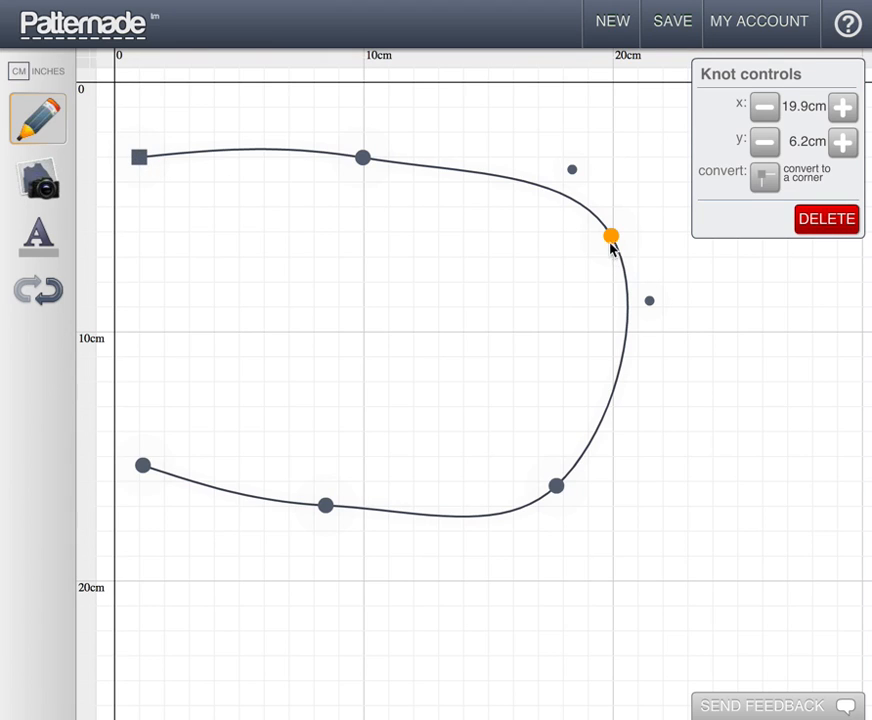
mouse_move(460, 190)
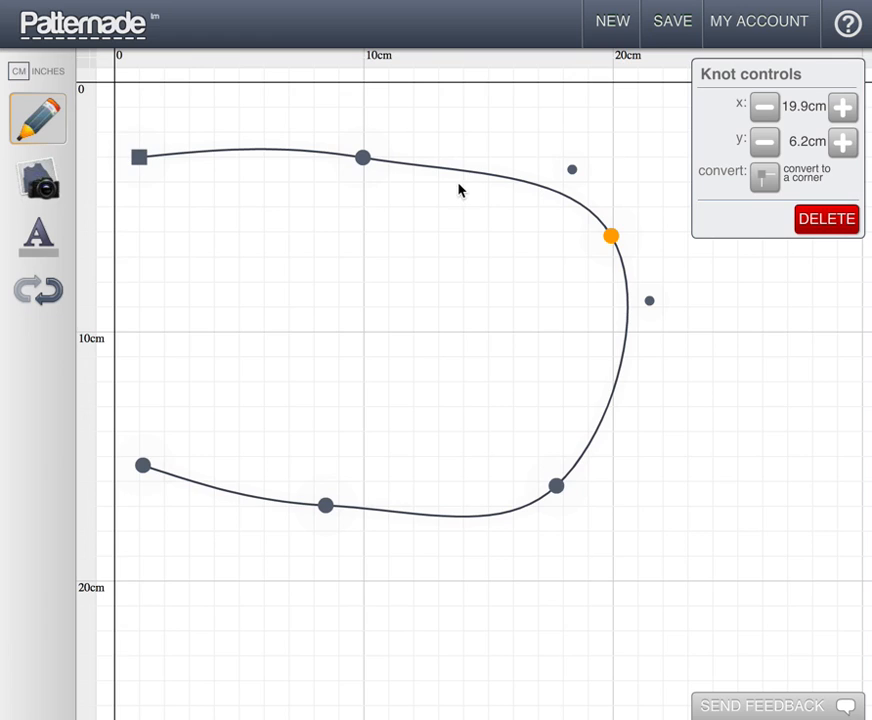
mouse_move(443, 547)
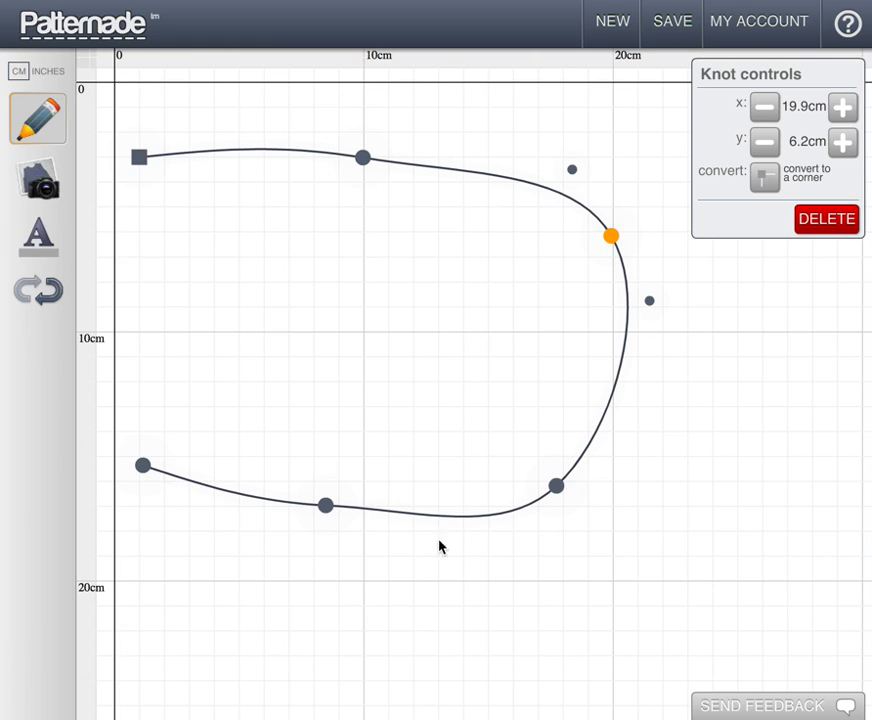
mouse_move(660, 250)
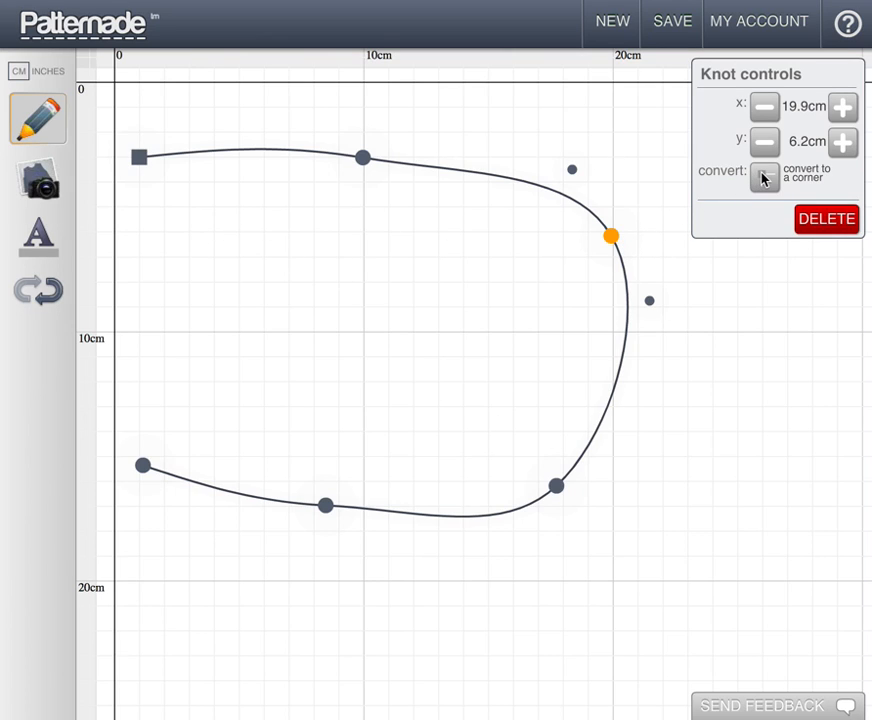
Step: Make the top-right knot a corner at 5.1cm down and pull the lower-right knot down to 20cm
click(764, 177)
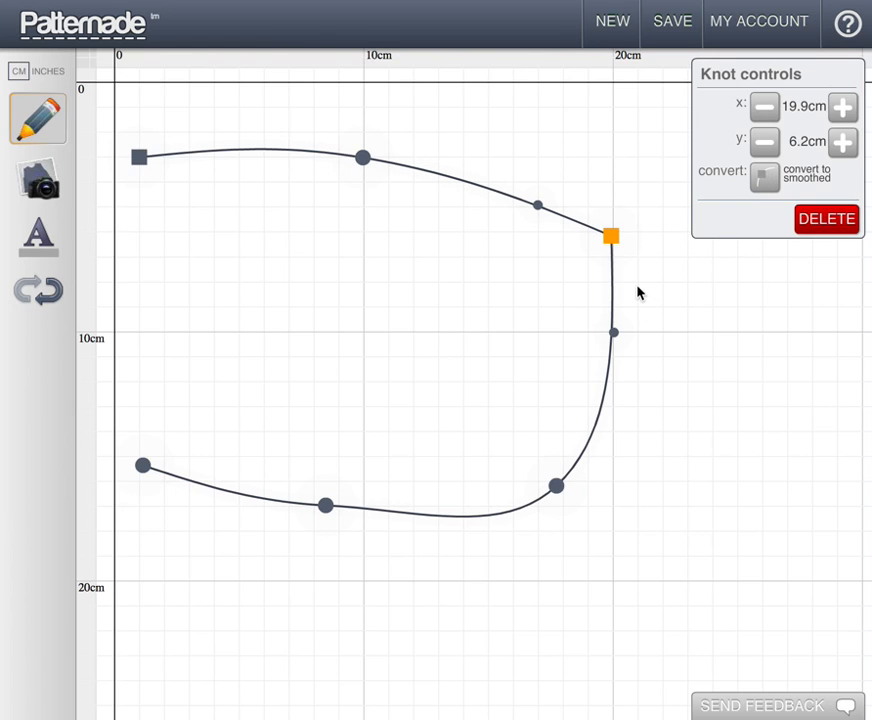
mouse_move(611, 240)
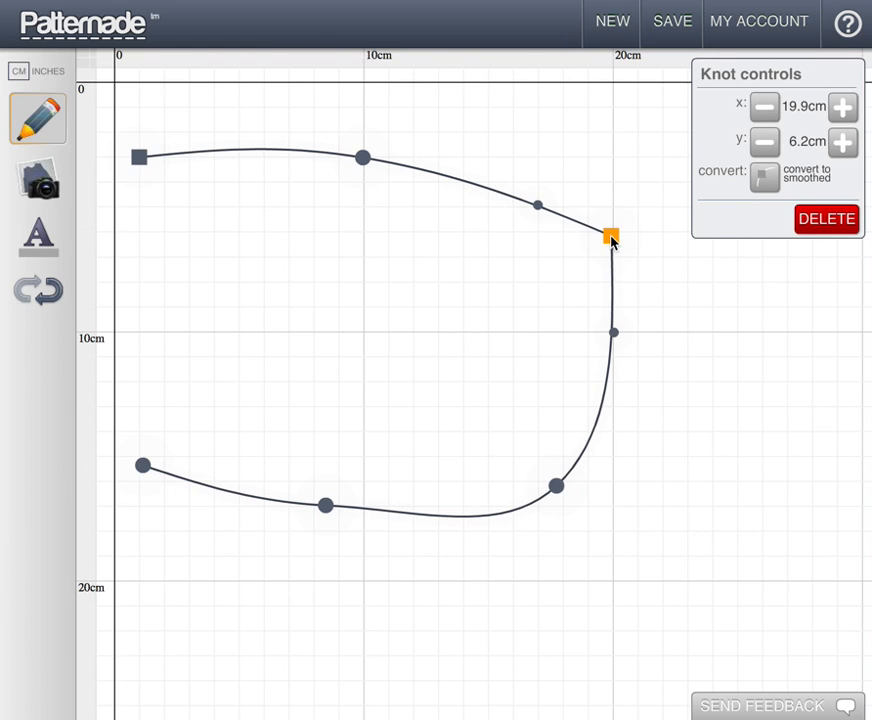
drag(611, 237, 615, 210)
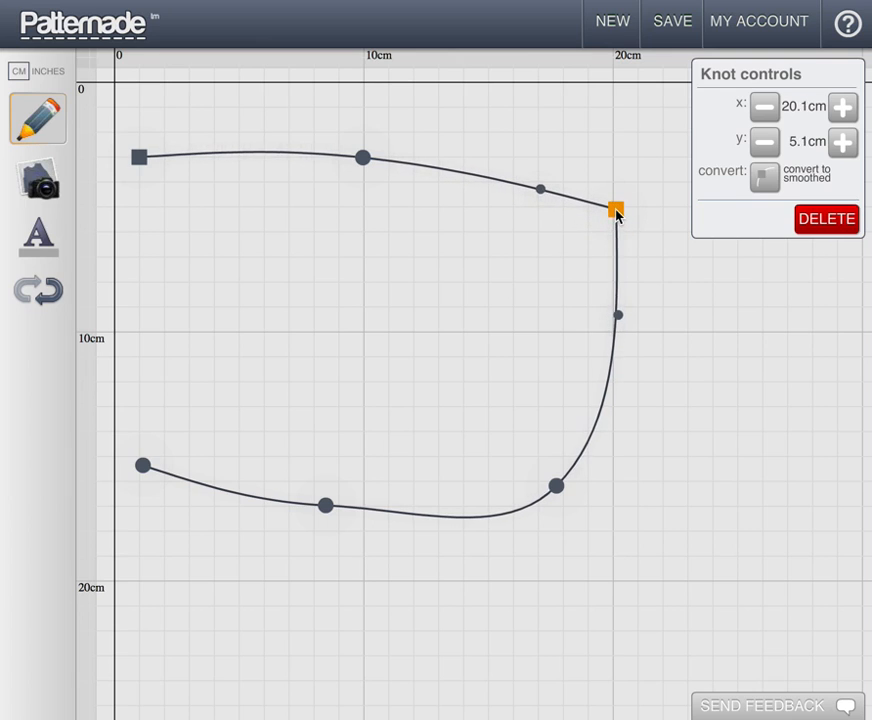
drag(615, 210, 588, 525)
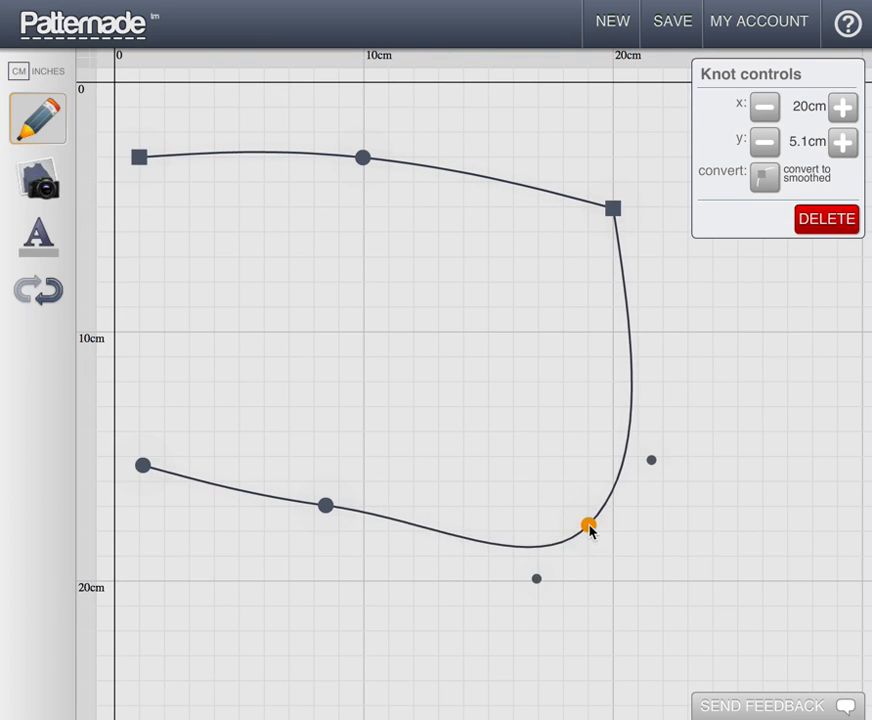
drag(588, 525, 610, 580)
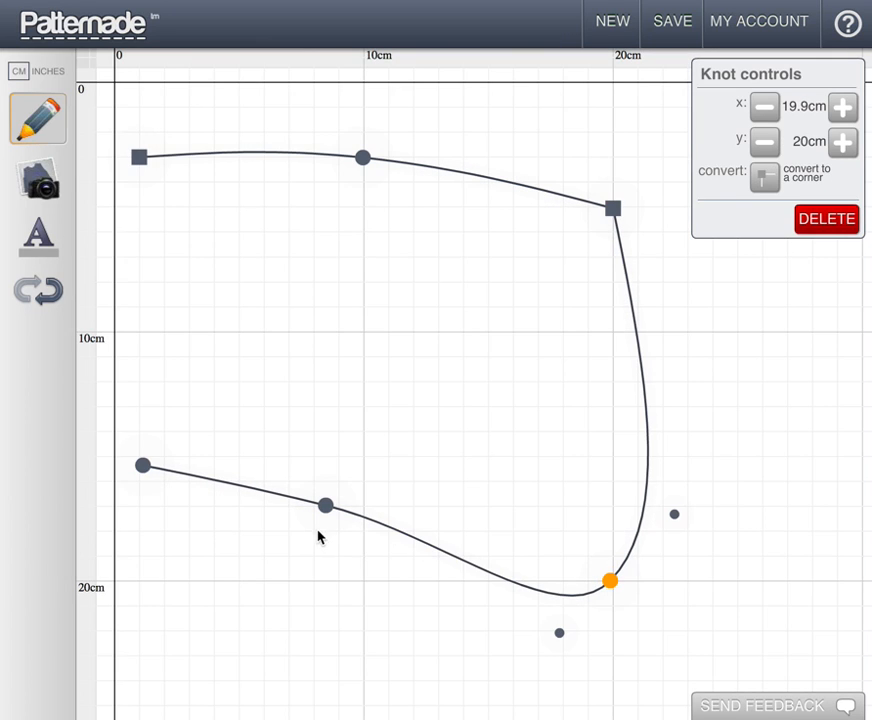
Step: Convert the bottom-right knot into a sharp corner
drag(610, 580, 305, 590)
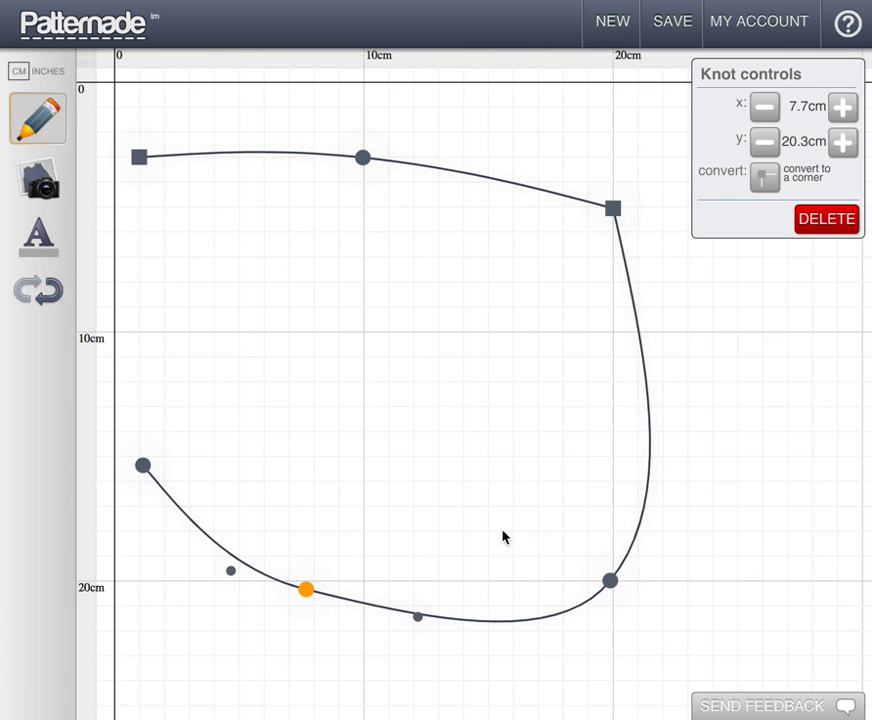
drag(306, 589, 610, 581)
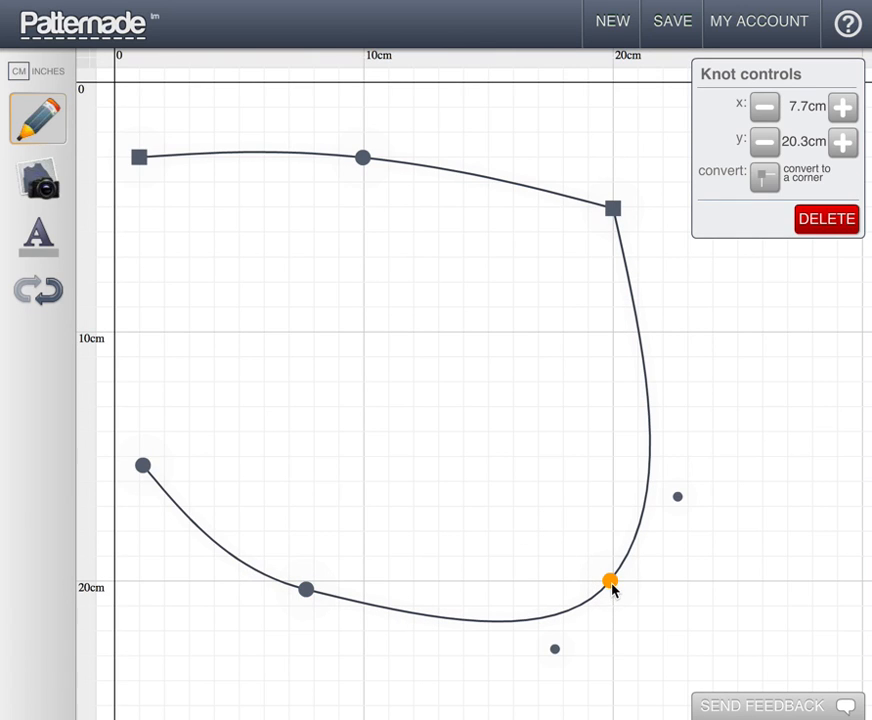
click(765, 177)
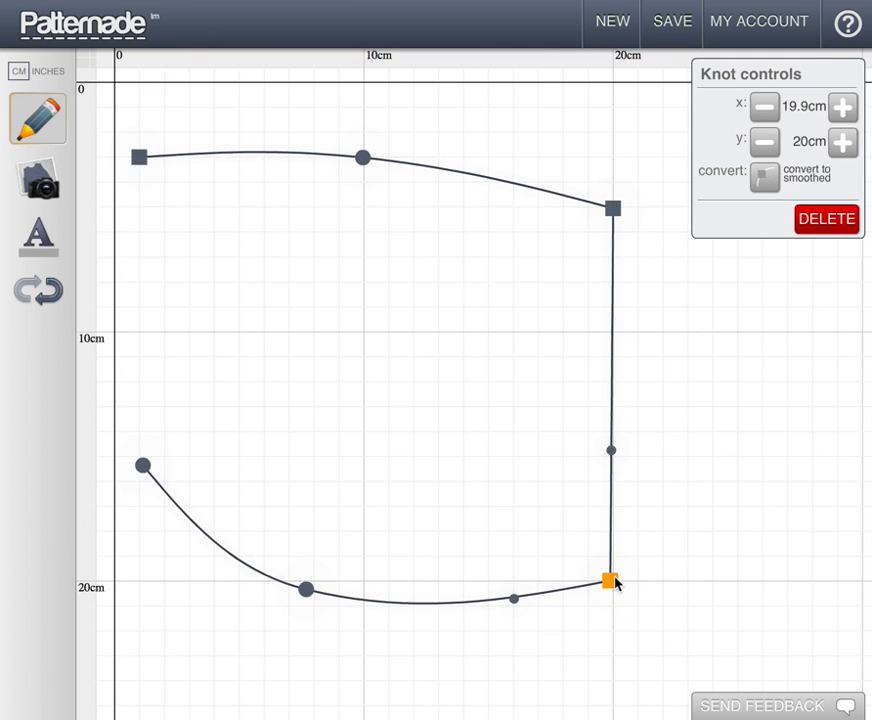
mouse_move(375, 195)
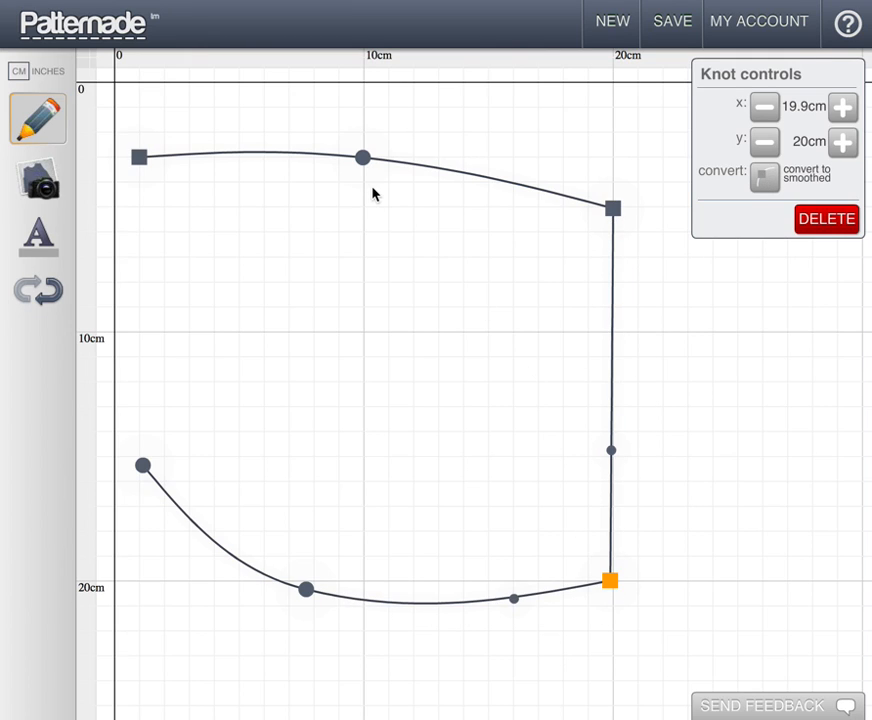
click(363, 158)
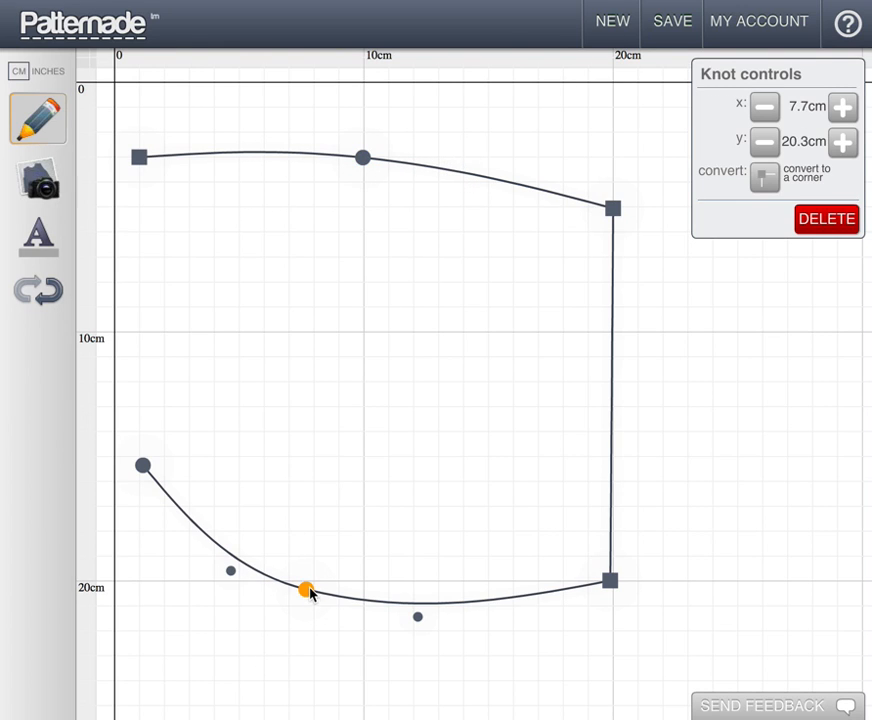
Step: Move the bottom middle knot to about 9.9cm, 18.1cm and tilt its handles into an S-wave
drag(307, 590, 419, 588)
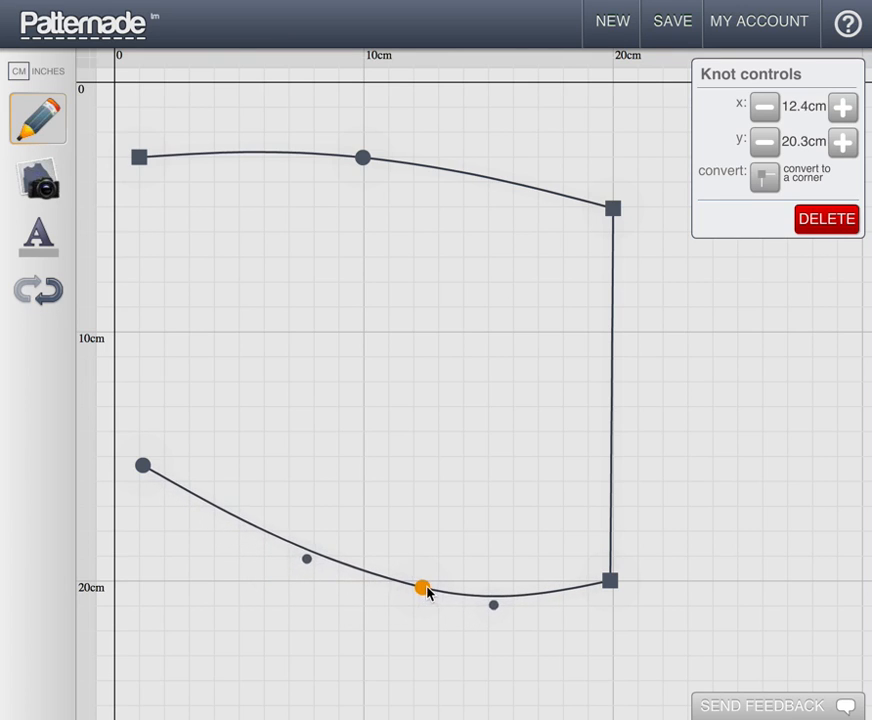
drag(419, 587, 503, 584)
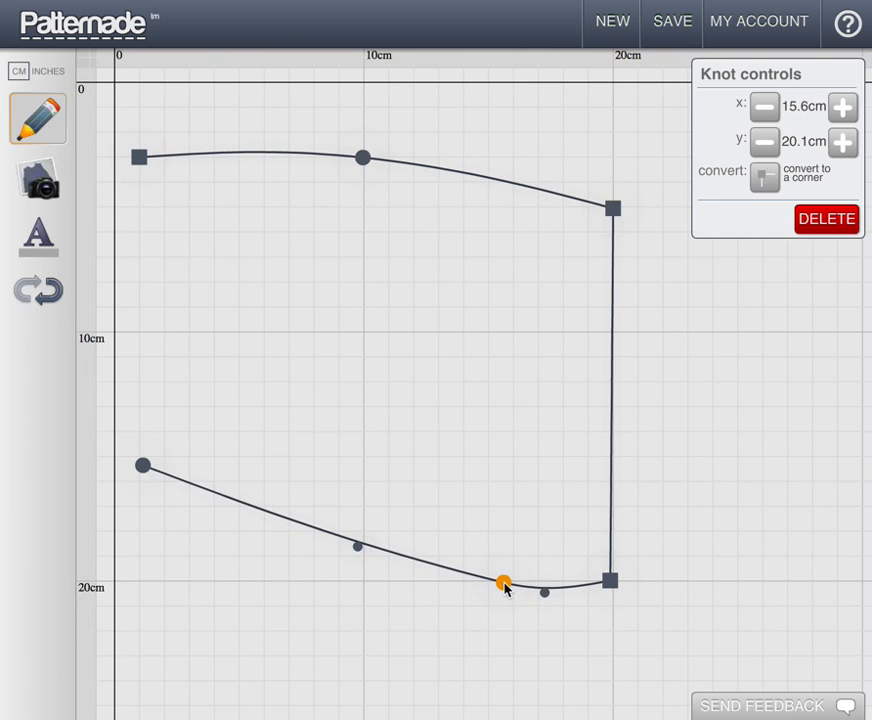
drag(503, 583, 298, 580)
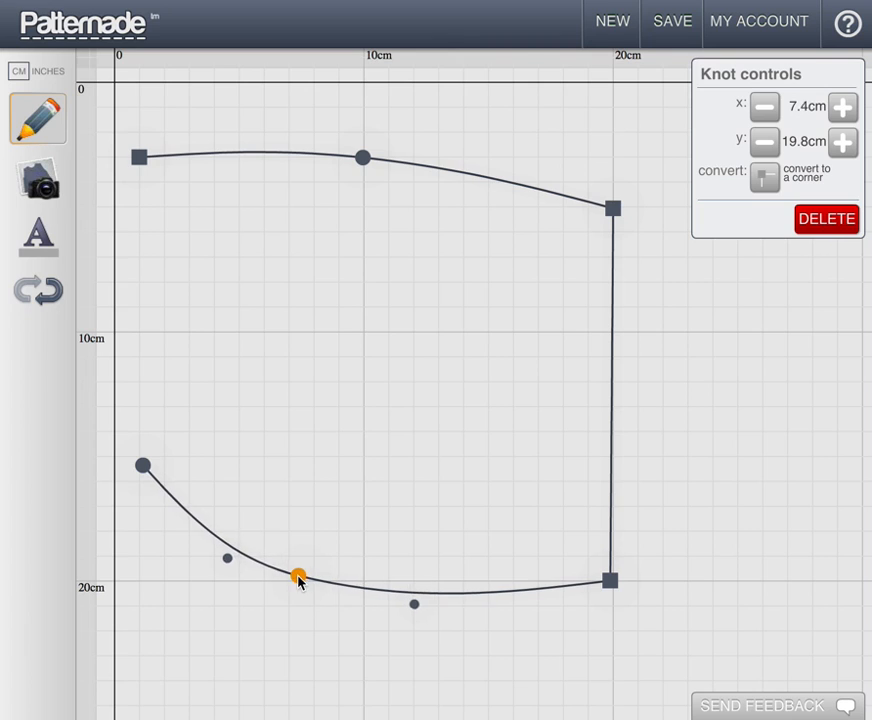
drag(298, 578, 386, 563)
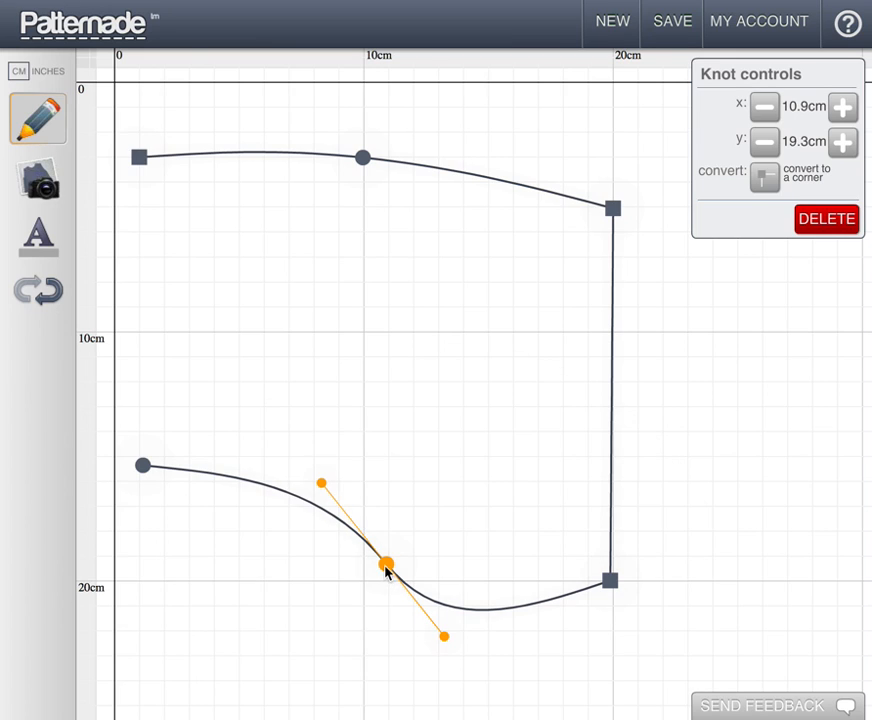
drag(386, 564, 360, 527)
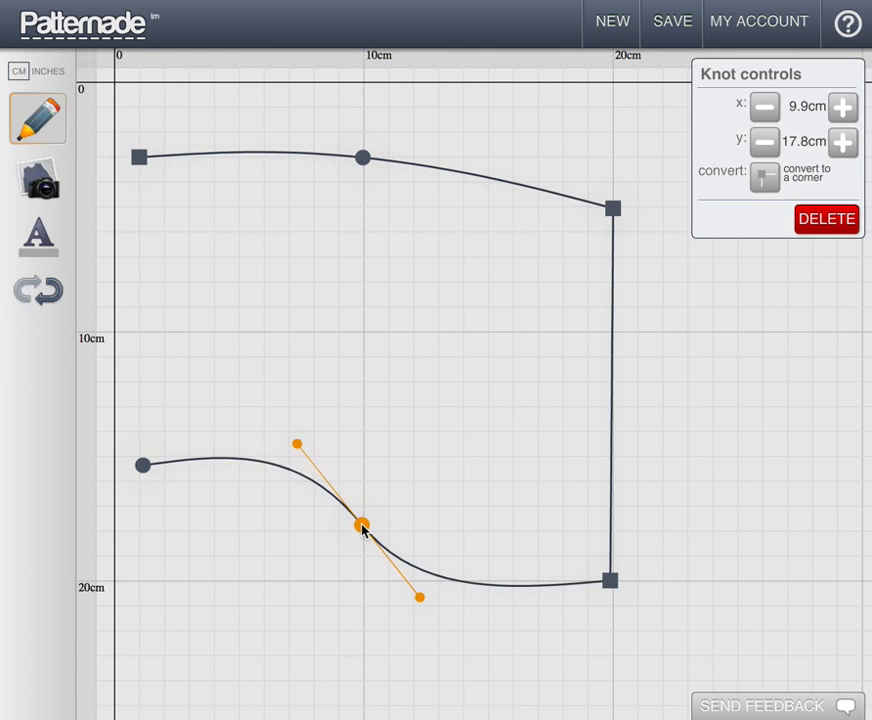
mouse_move(330, 471)
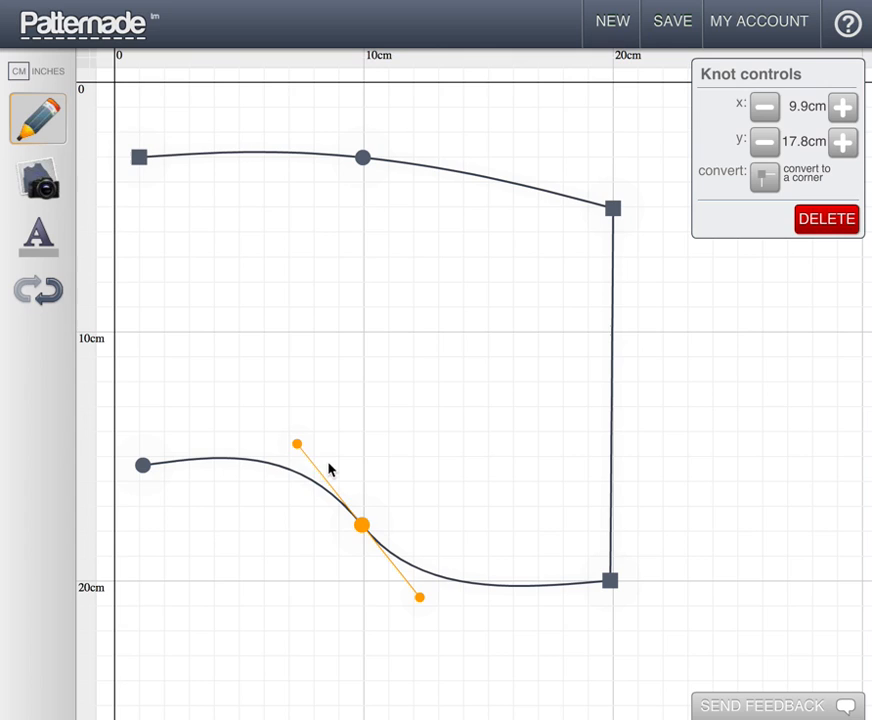
mouse_move(513, 178)
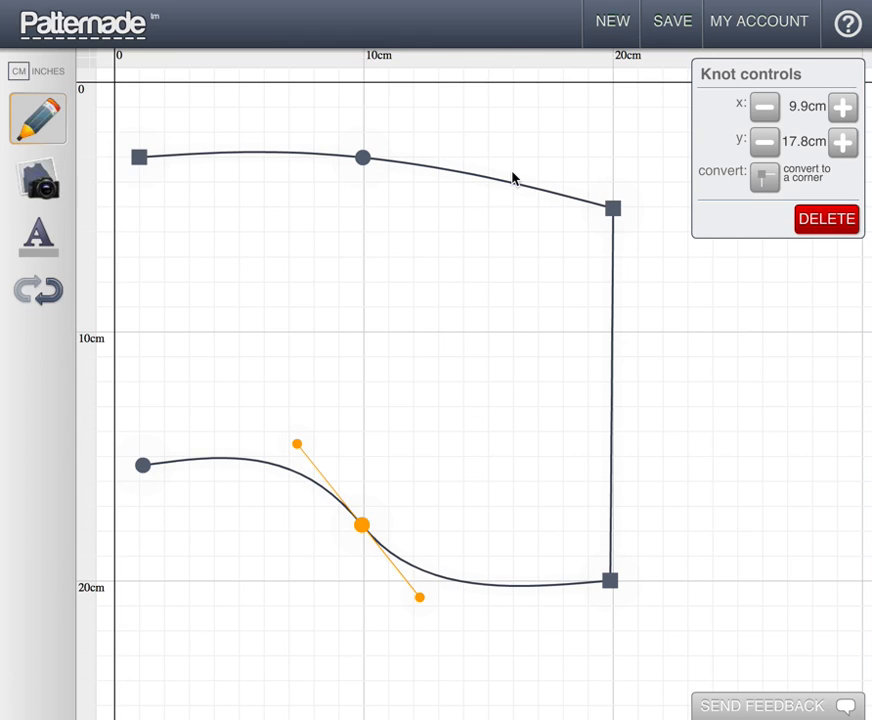
mouse_move(352, 188)
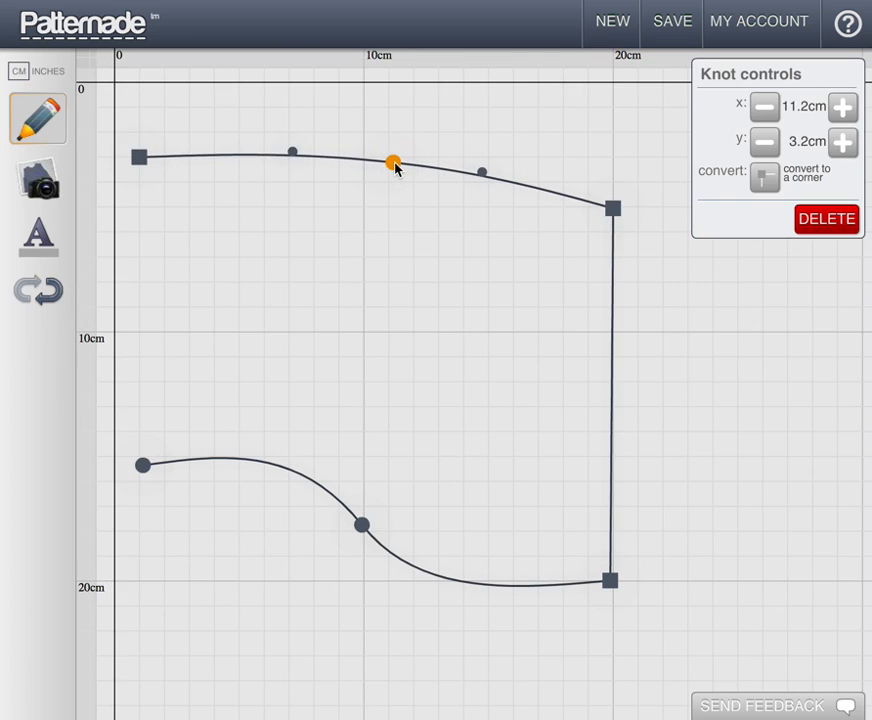
drag(393, 164, 363, 158)
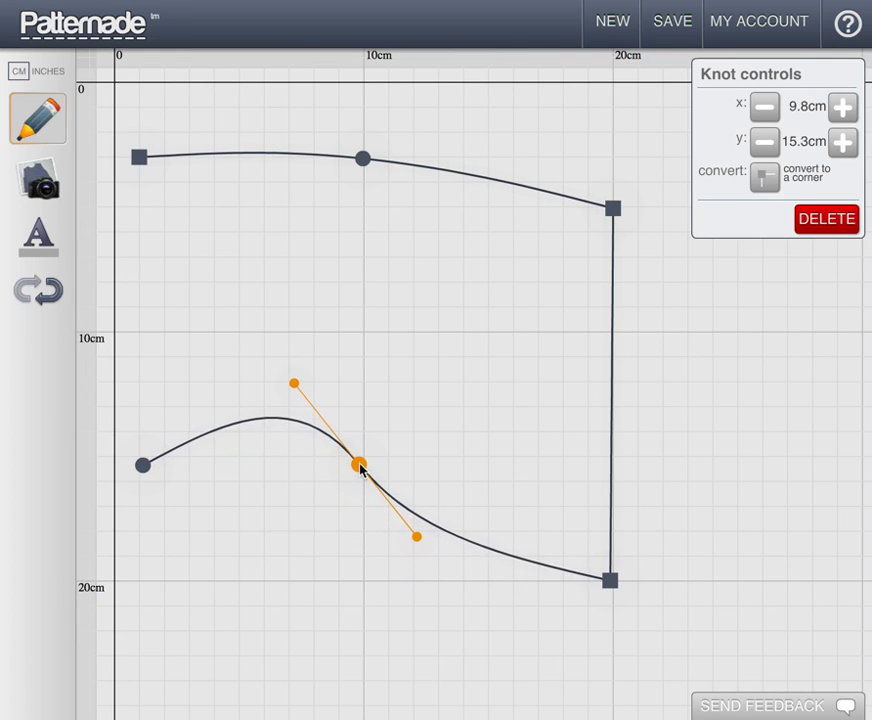
drag(360, 465, 366, 491)
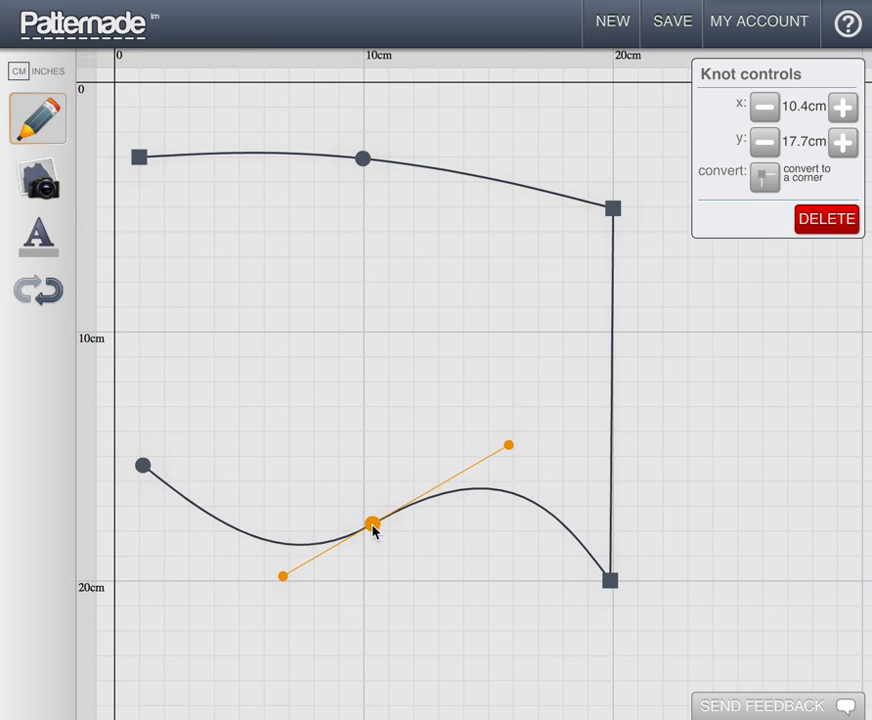
drag(372, 523, 360, 533)
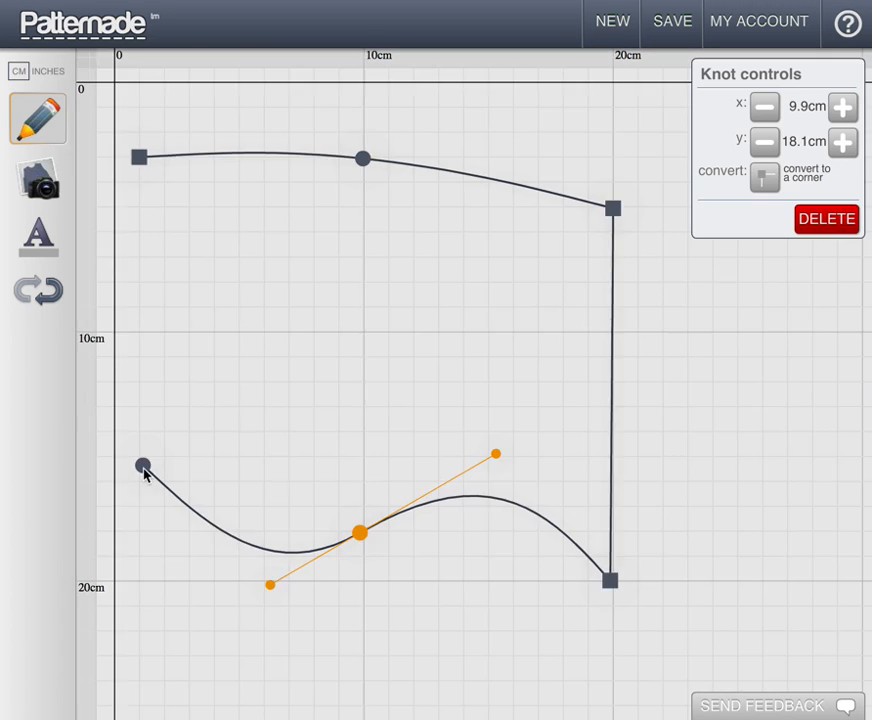
Step: Join the loose left end knot to the top-left starting knot to close the outline
click(140, 465)
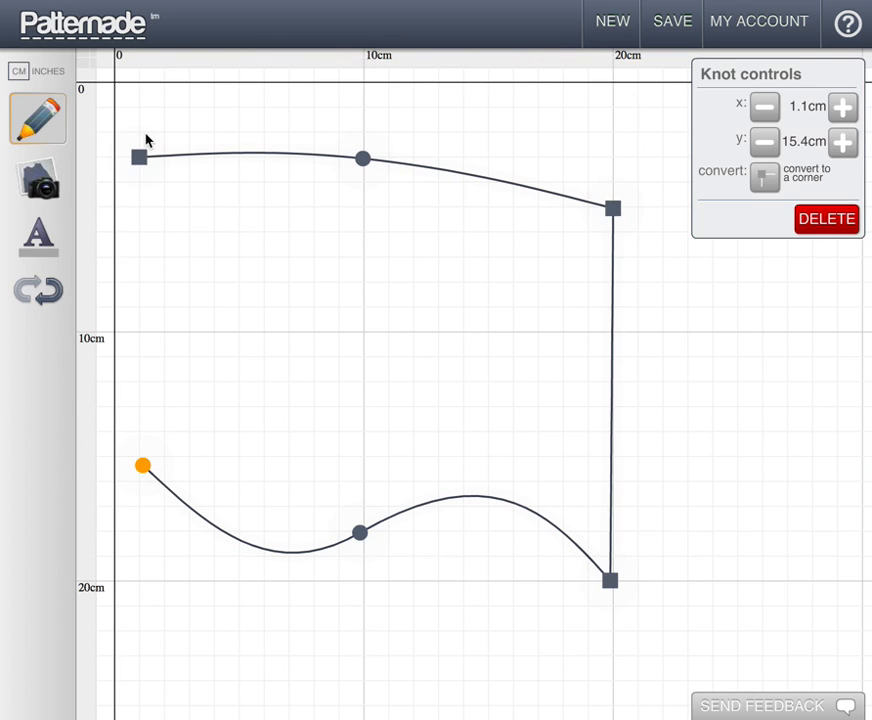
drag(142, 467, 145, 242)
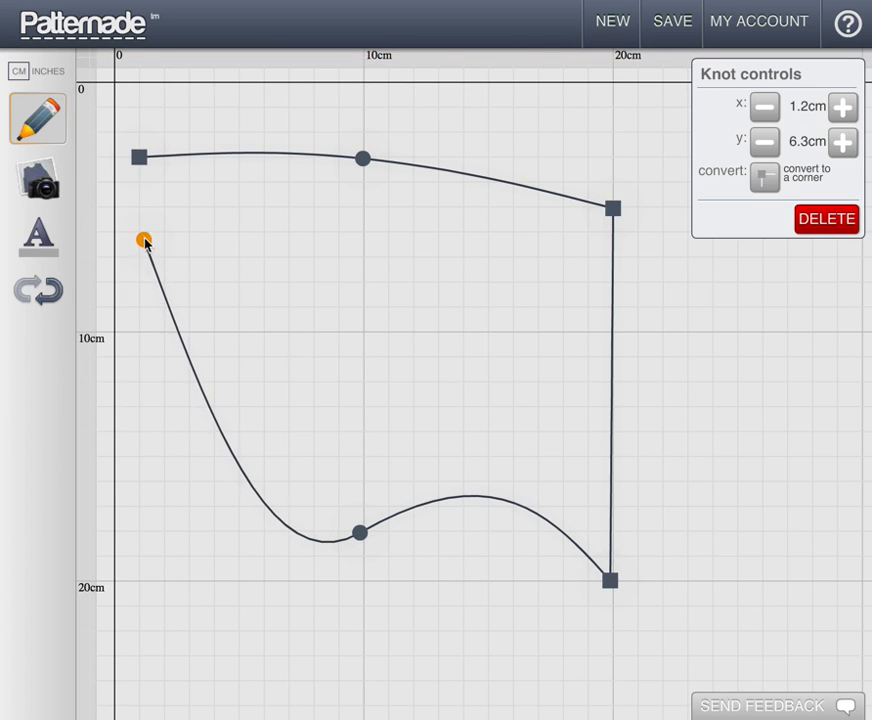
click(763, 107)
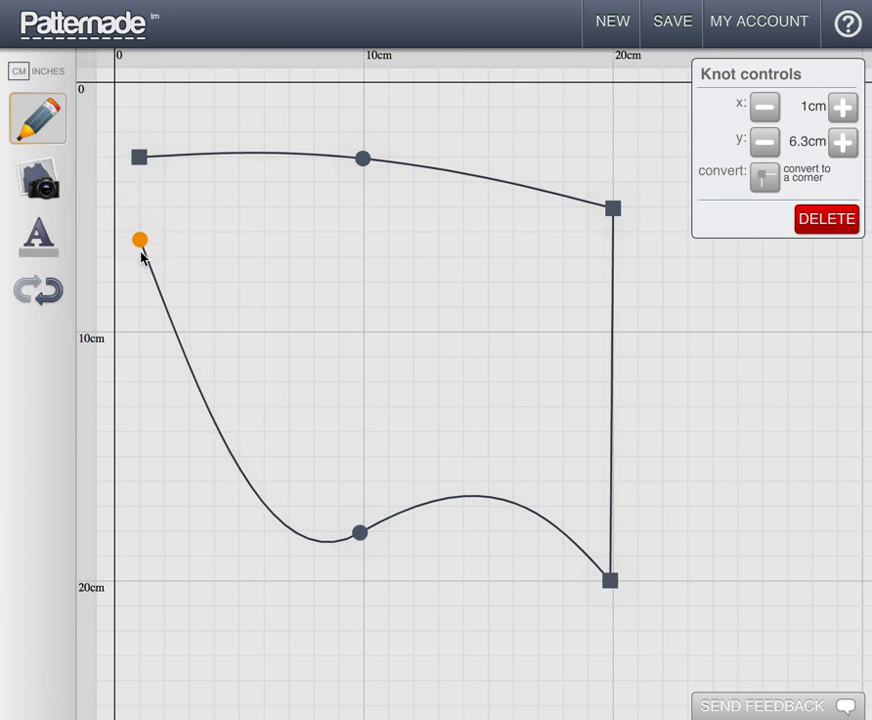
drag(140, 241, 148, 470)
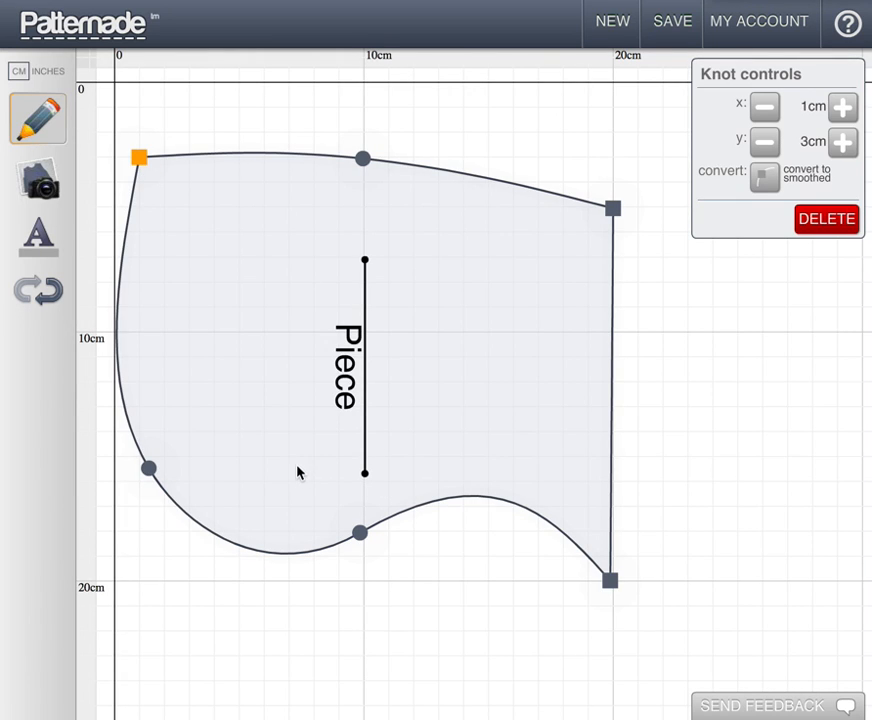
mouse_move(175, 433)
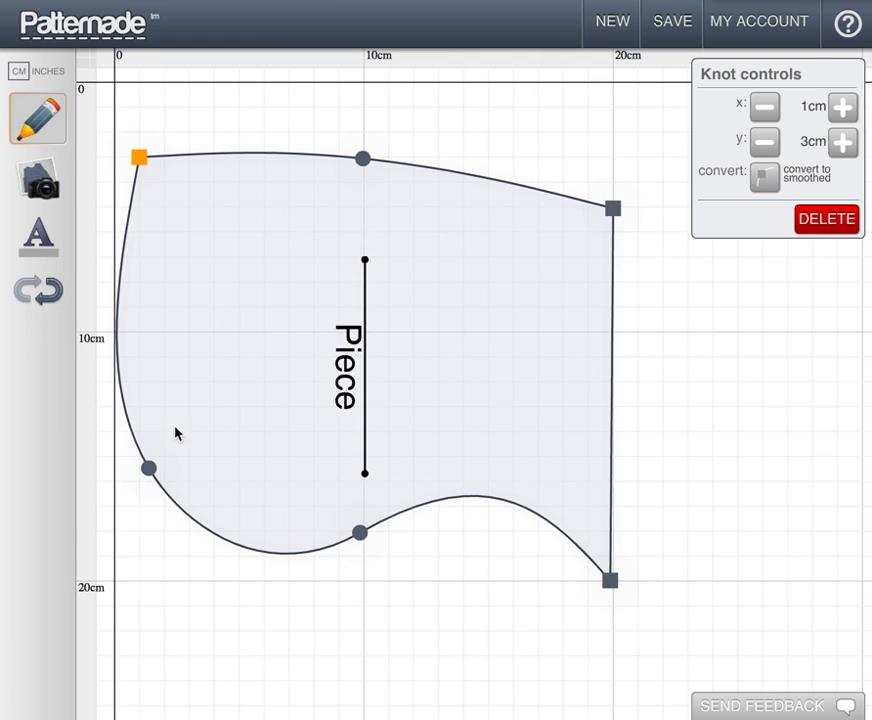
mouse_move(509, 591)
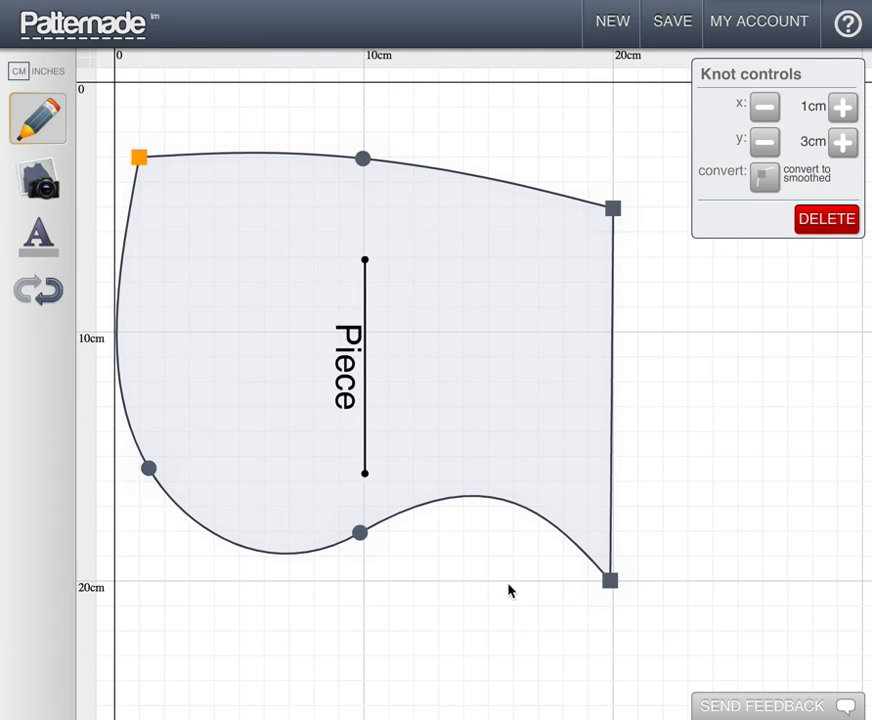
mouse_move(457, 186)
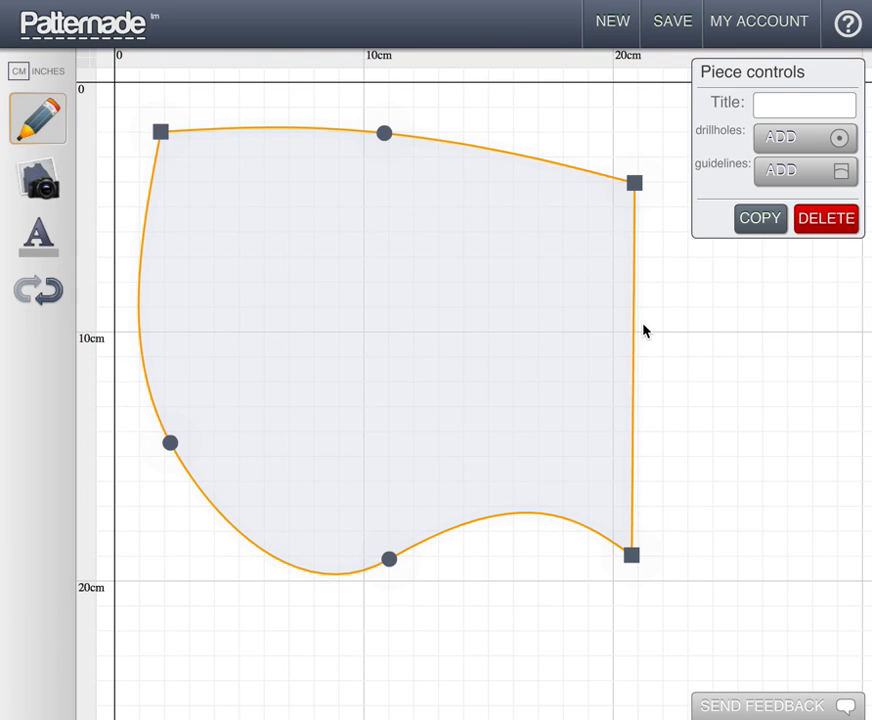
mouse_move(538, 610)
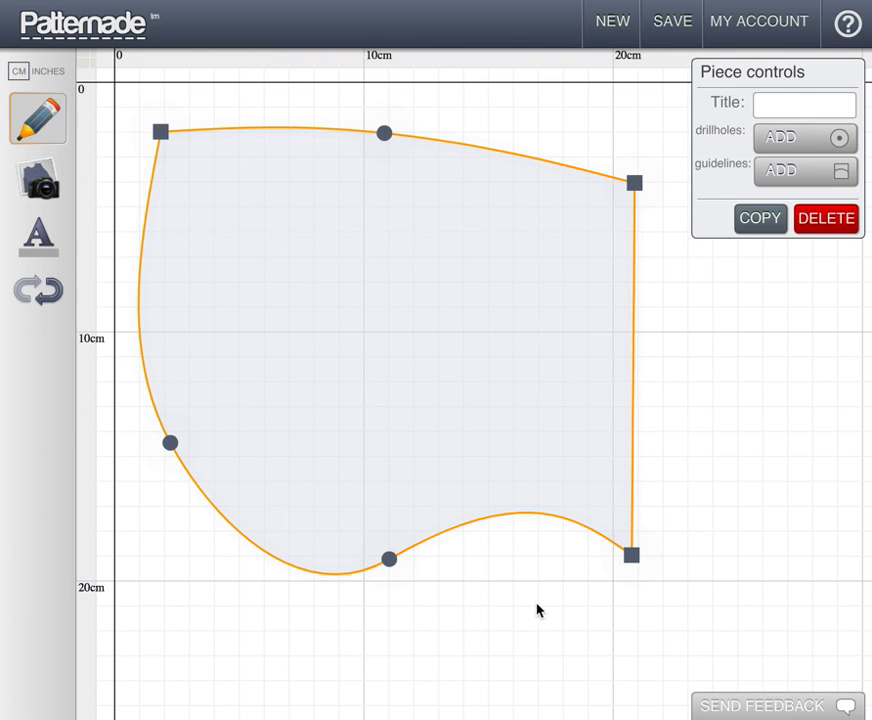